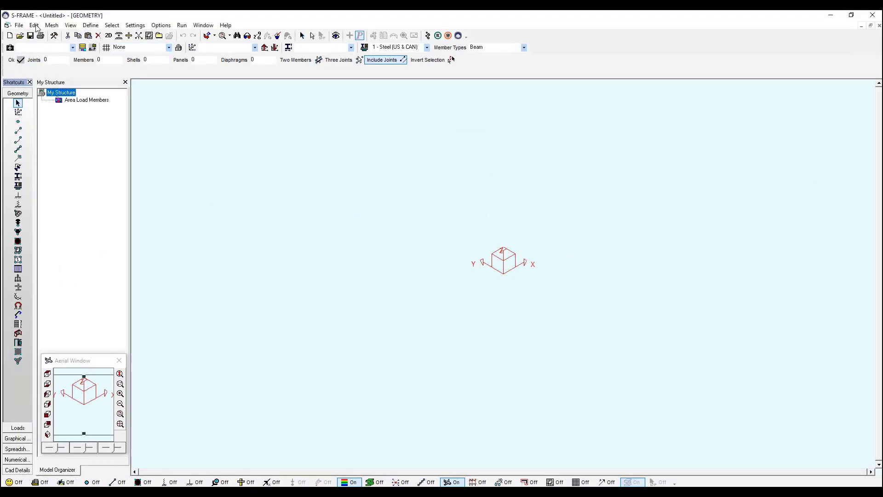
Open the Regular Framework generator from the Edit menu
left_click(34, 25)
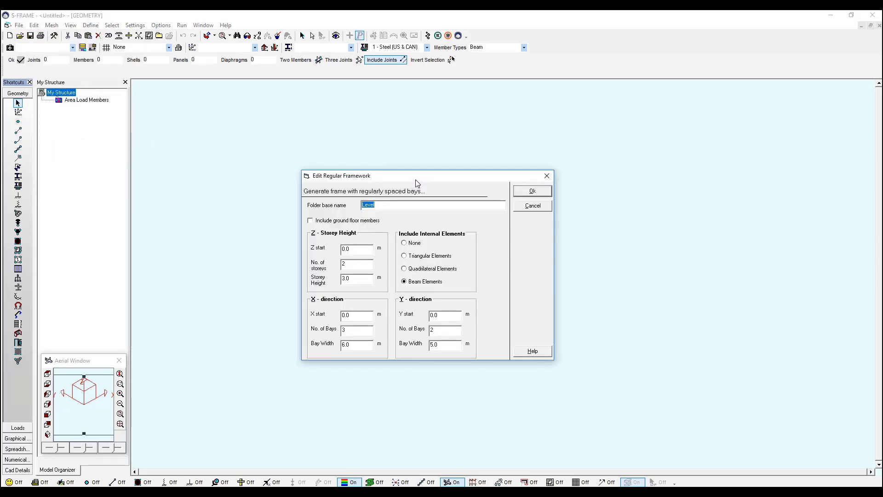
mouse_move(406, 221)
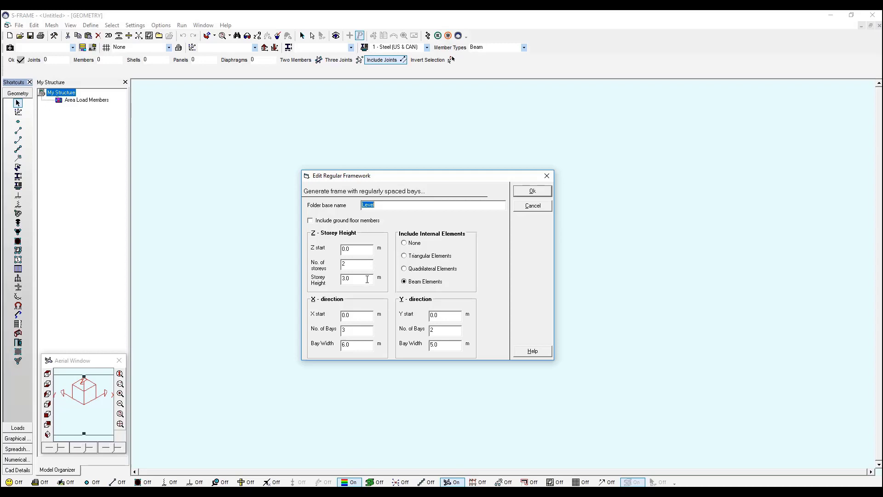
mouse_move(394, 309)
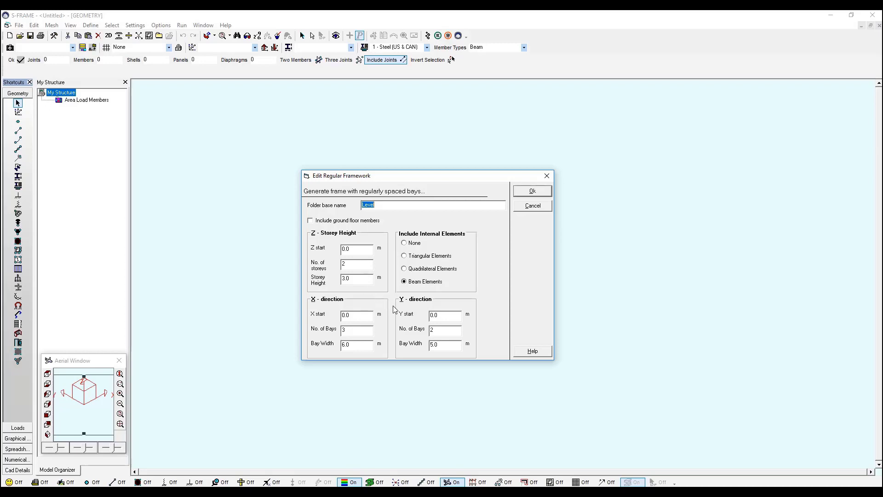
mouse_move(383, 348)
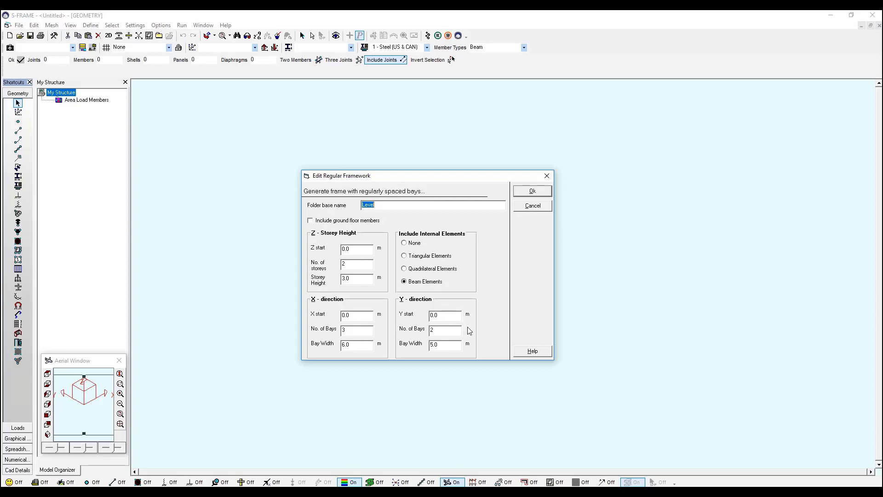
mouse_move(470, 350)
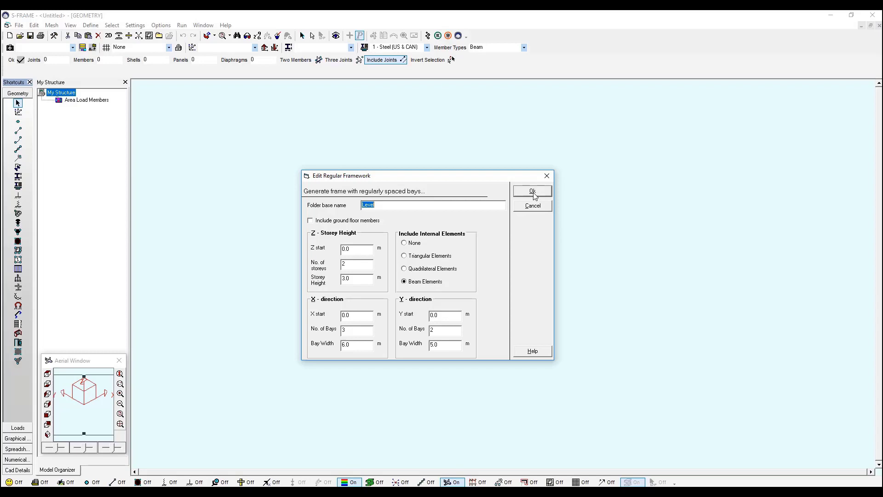
Generate the frame: 2 storeys of 3.0 m, 3 bays of 6.0 m, 2 bays of 5.0 m
left_click(531, 190)
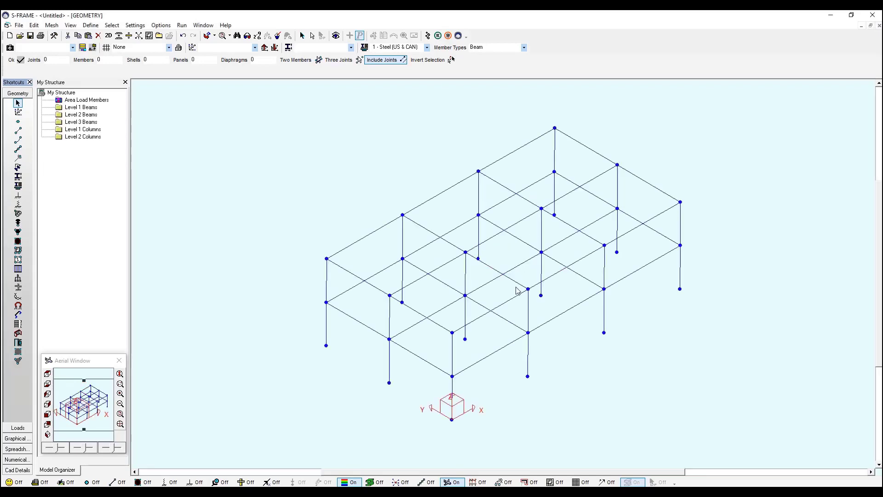
mouse_move(465, 419)
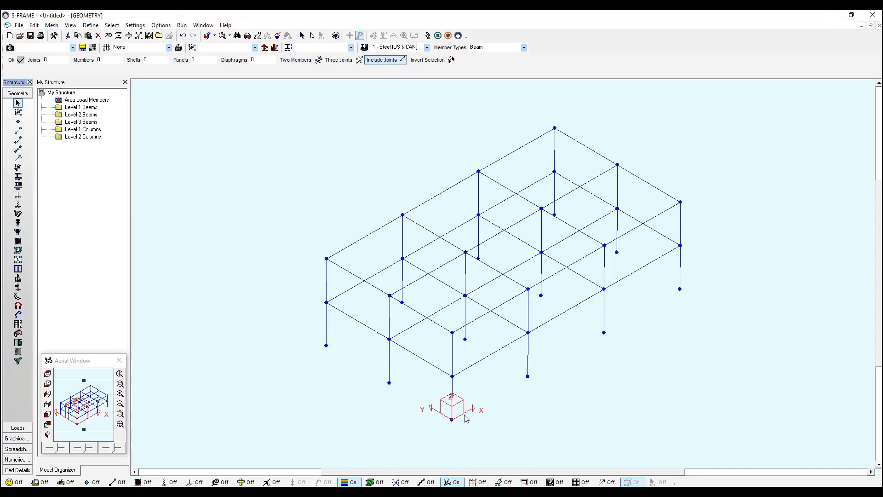
mouse_move(429, 398)
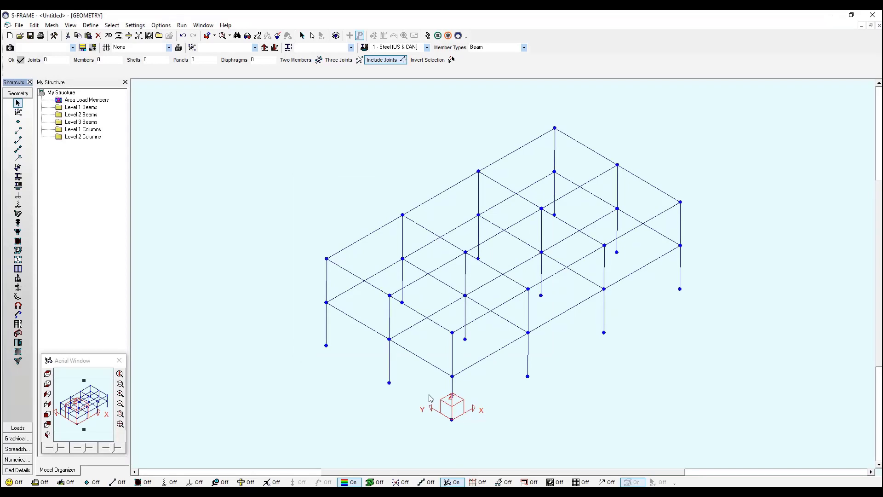
mouse_move(109, 114)
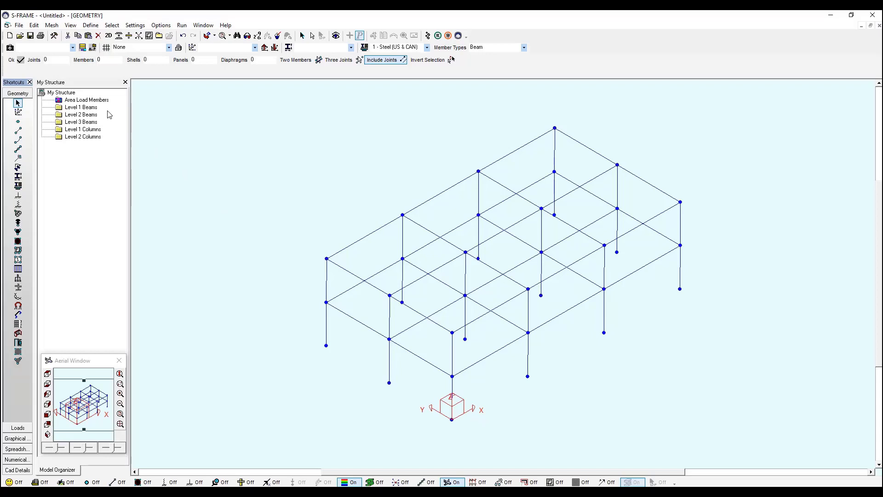
mouse_move(108, 118)
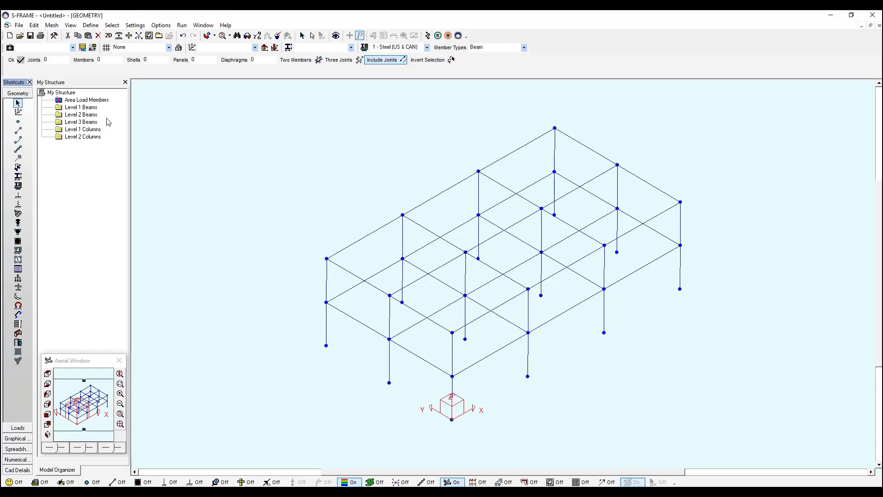
mouse_move(114, 127)
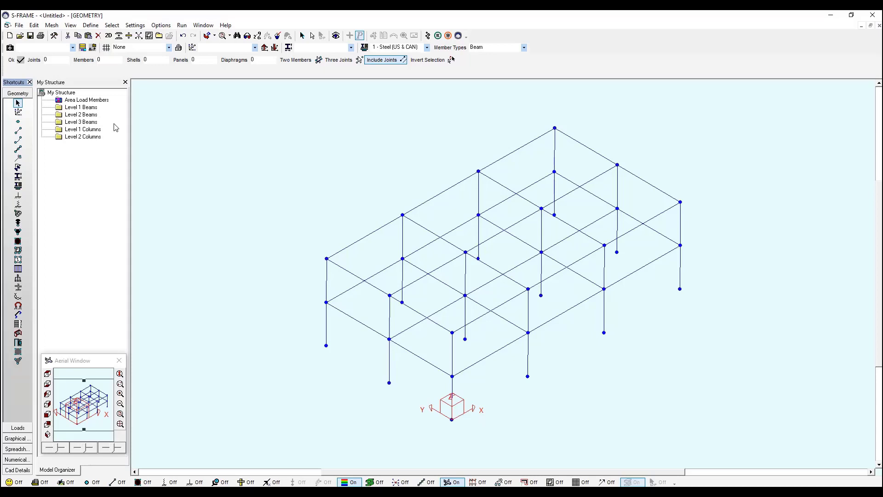
mouse_move(28, 200)
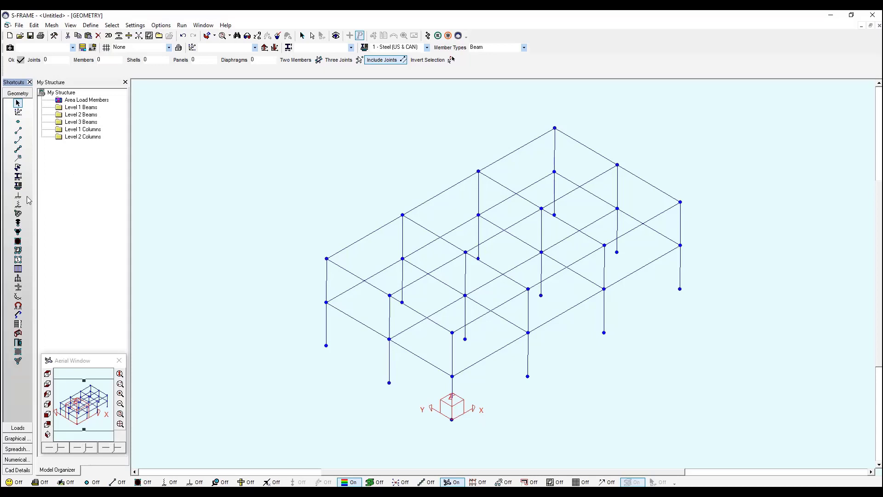
Apply fixed joint supports to the window-selected column base joints
left_click(17, 198)
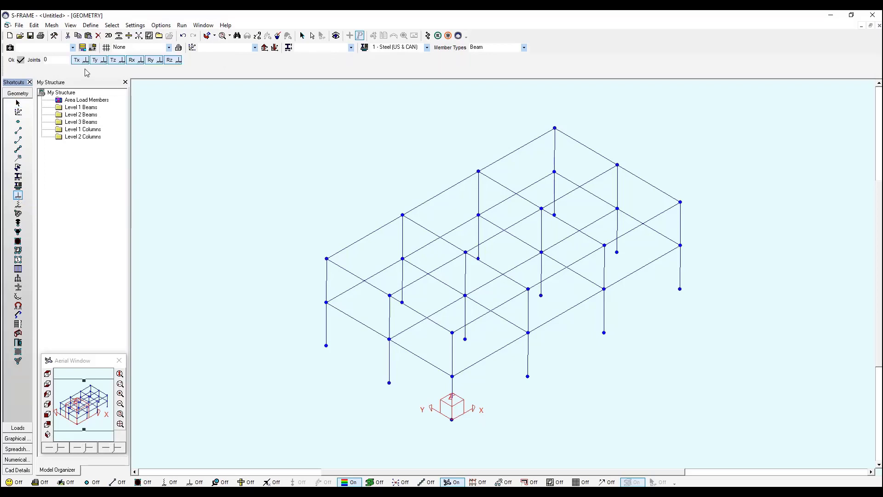
mouse_move(156, 75)
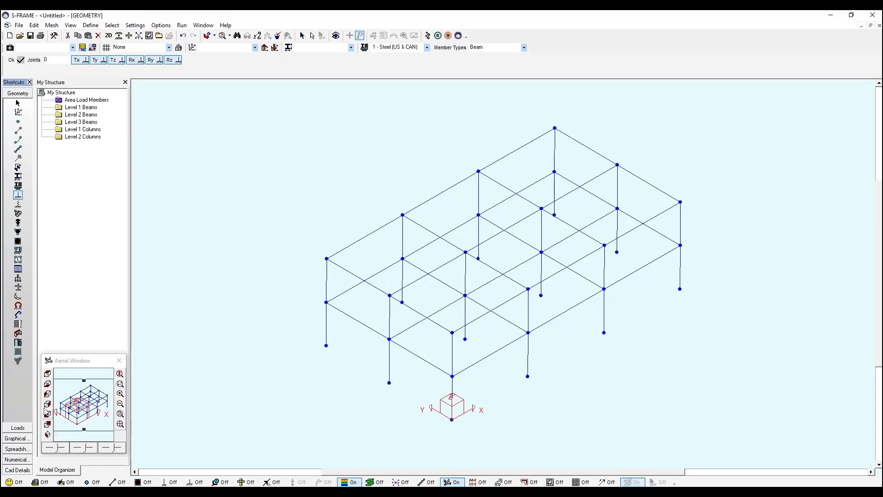
mouse_move(47, 395)
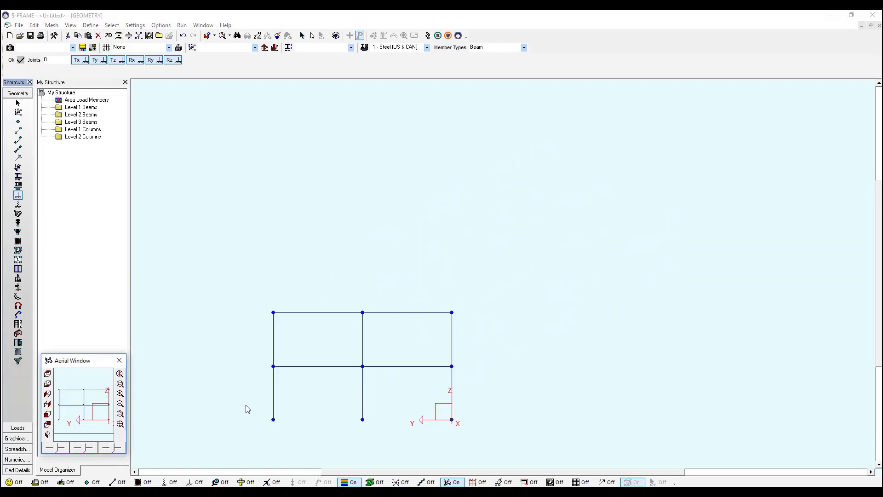
left_click_drag(245, 409, 481, 433)
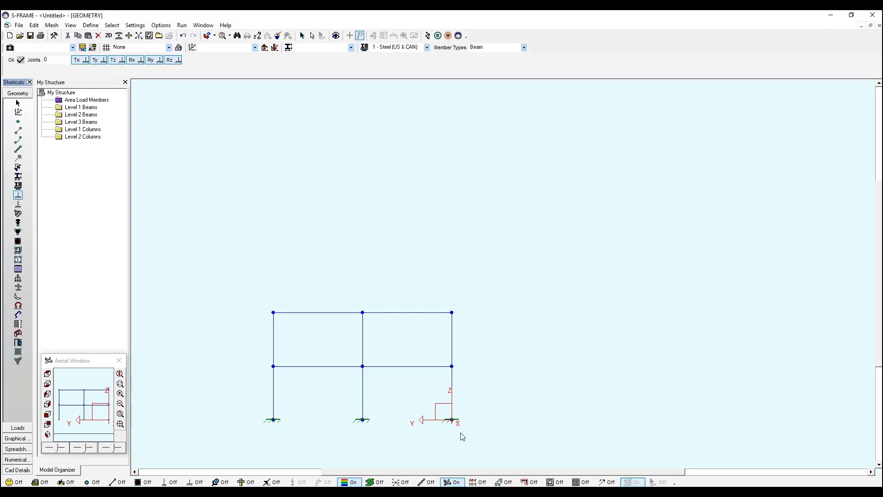
mouse_move(85, 432)
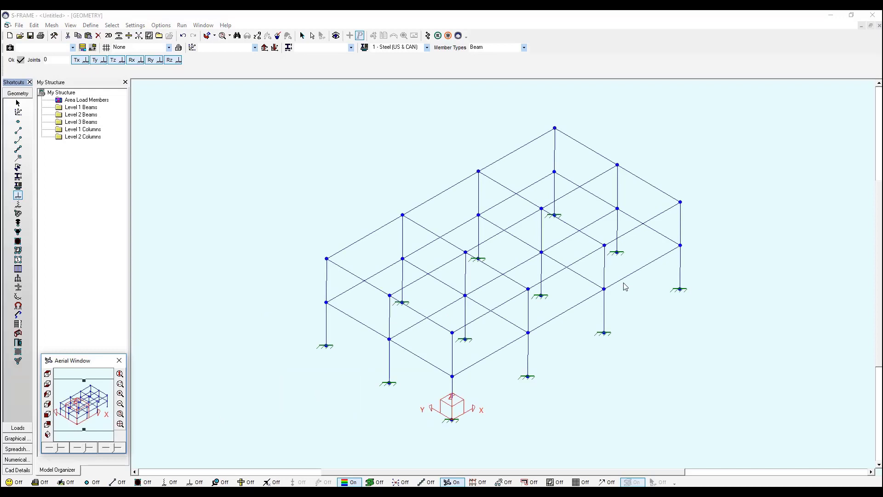
mouse_move(650, 328)
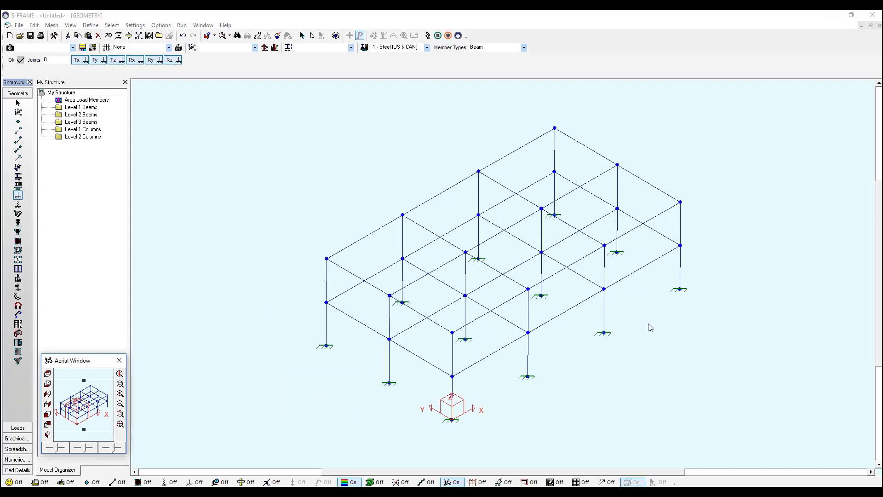
mouse_move(444, 388)
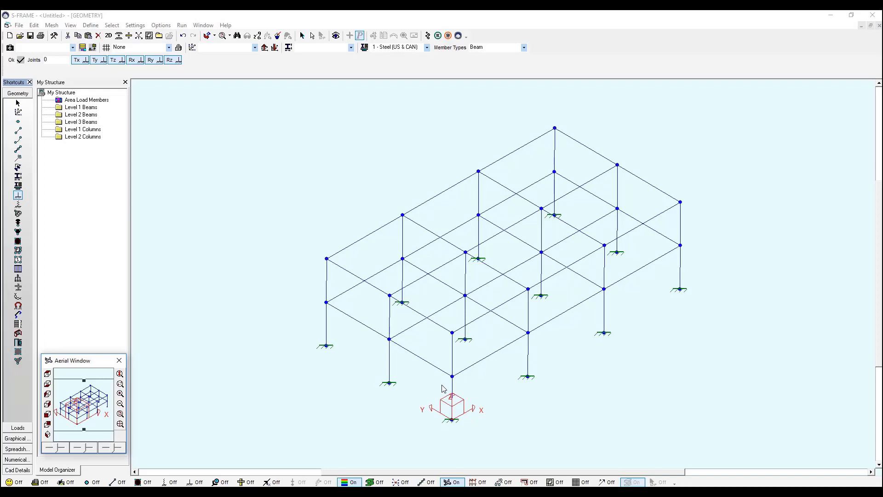
mouse_move(27, 174)
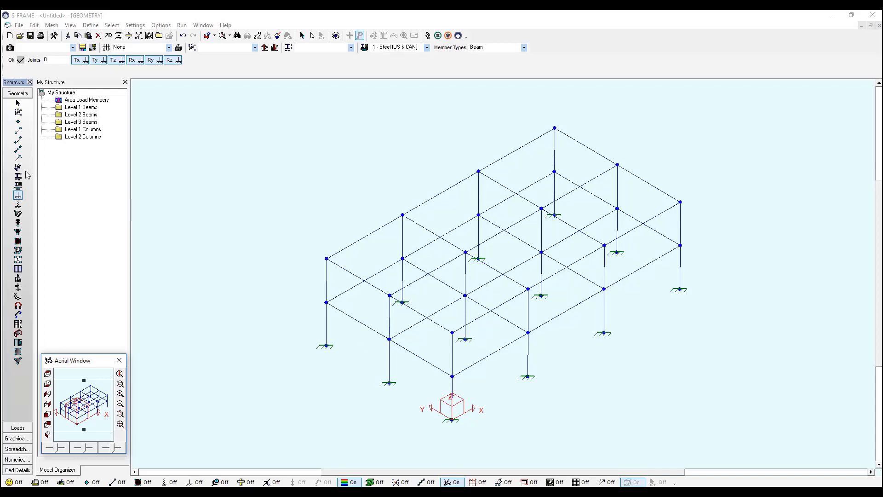
mouse_move(18, 176)
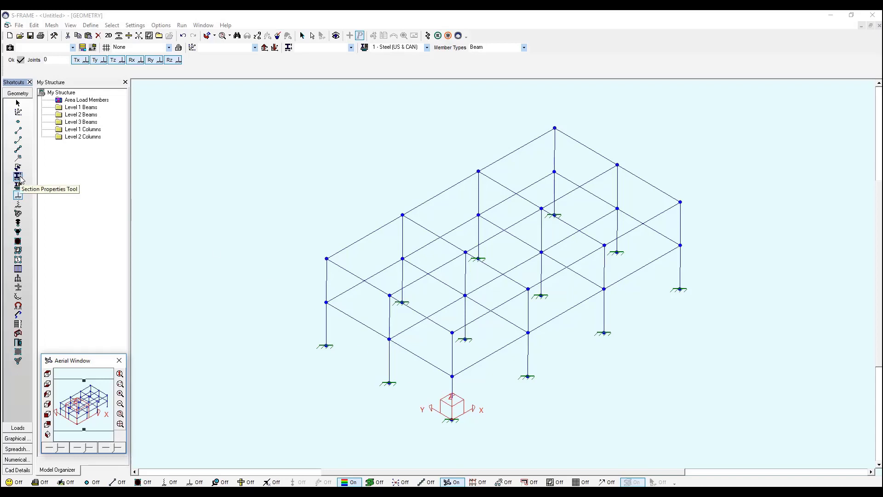
Bring up the Section Properties tool and its local section database editor
left_click(17, 179)
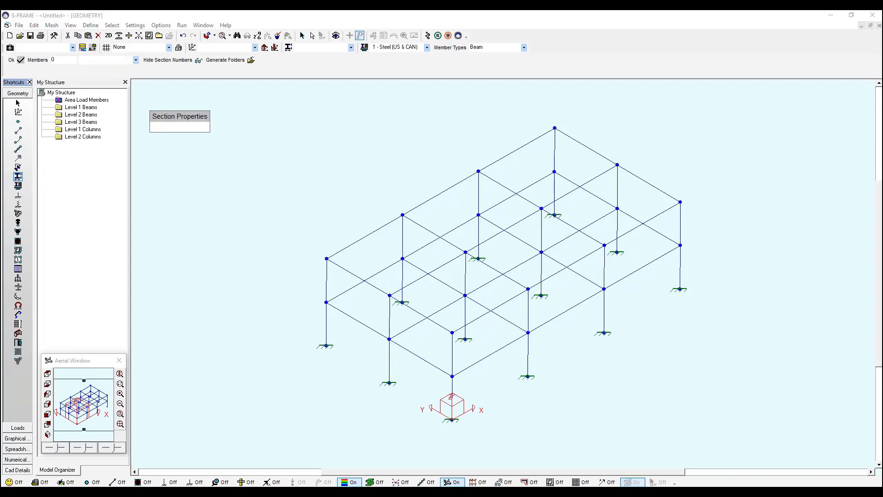
left_click(179, 116)
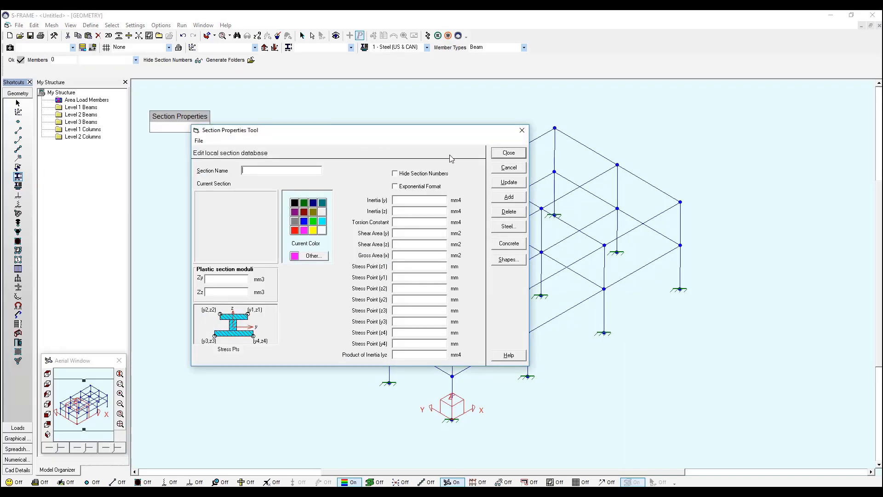
mouse_move(516, 227)
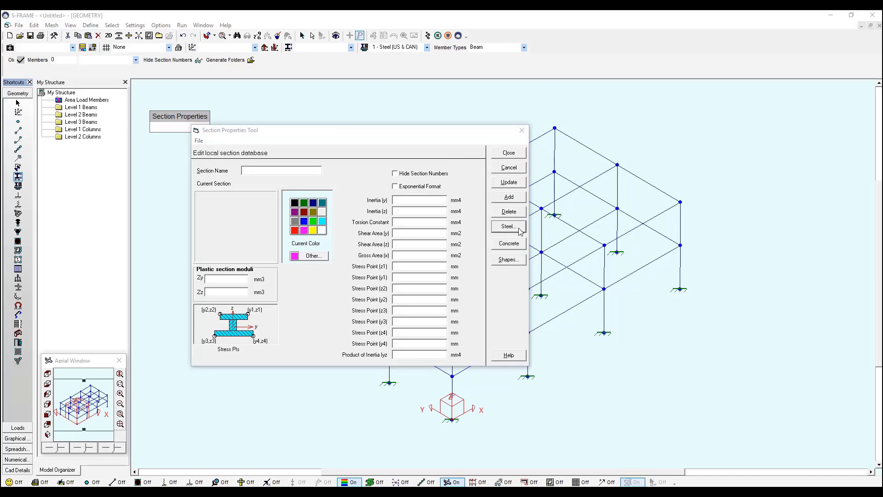
Queue IPE 140 from the European steel section table for the local database
left_click(506, 227)
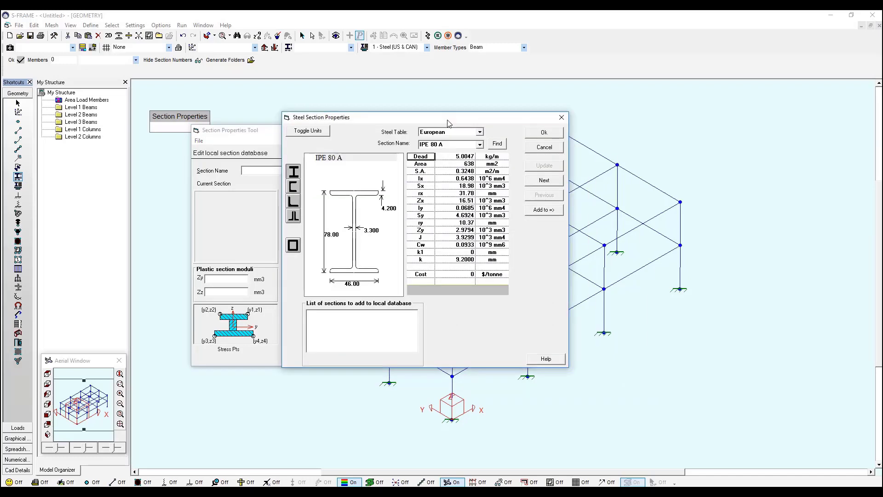
mouse_move(475, 143)
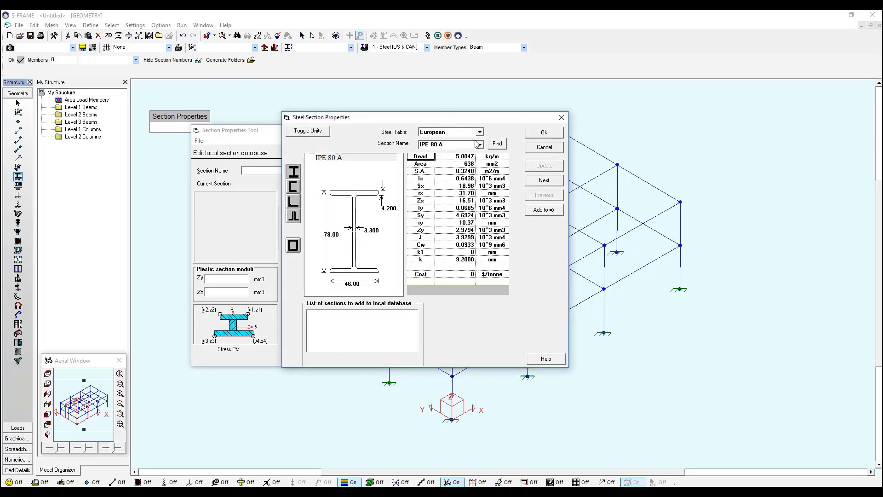
left_click(478, 144)
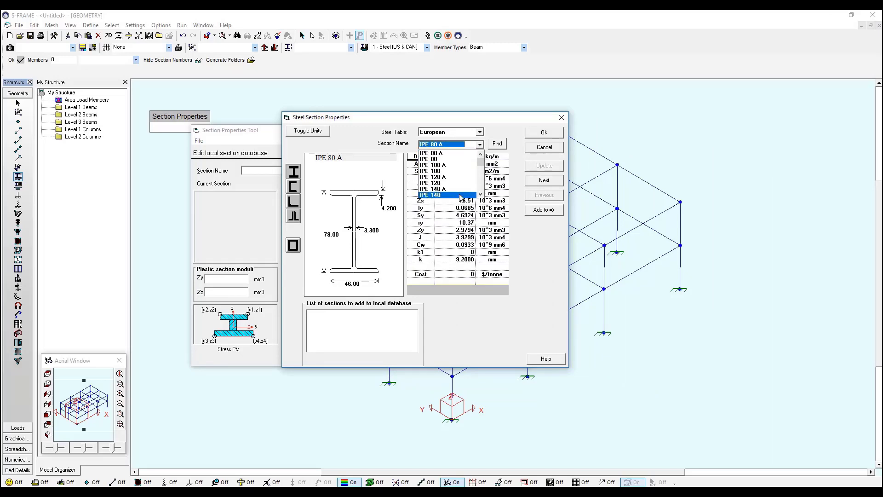
left_click(431, 194)
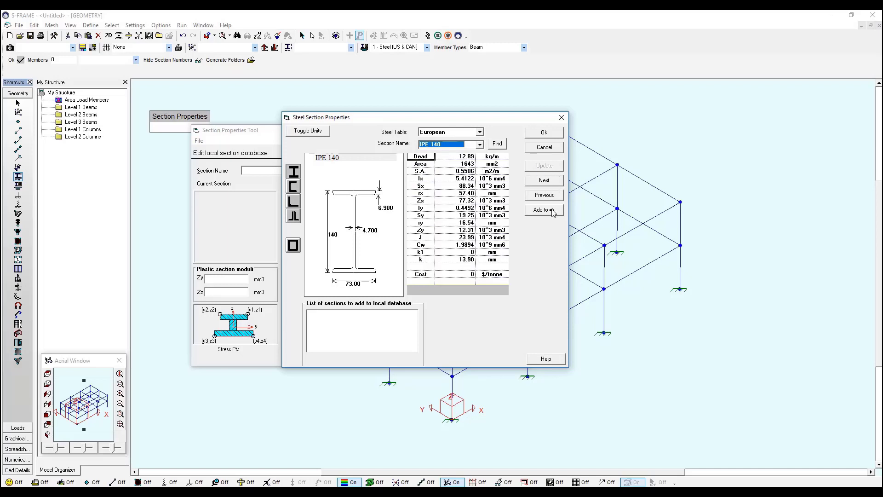
left_click(543, 209)
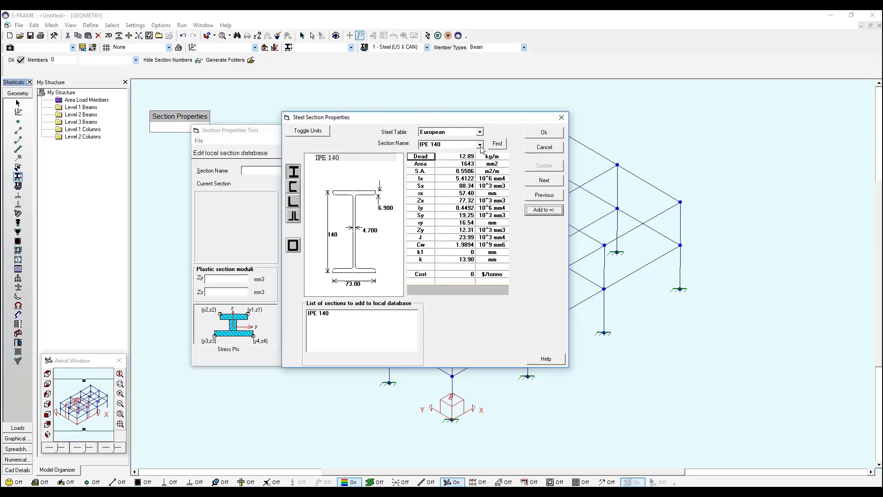
Queue HE 340 A from the same steel table as well
left_click(478, 144)
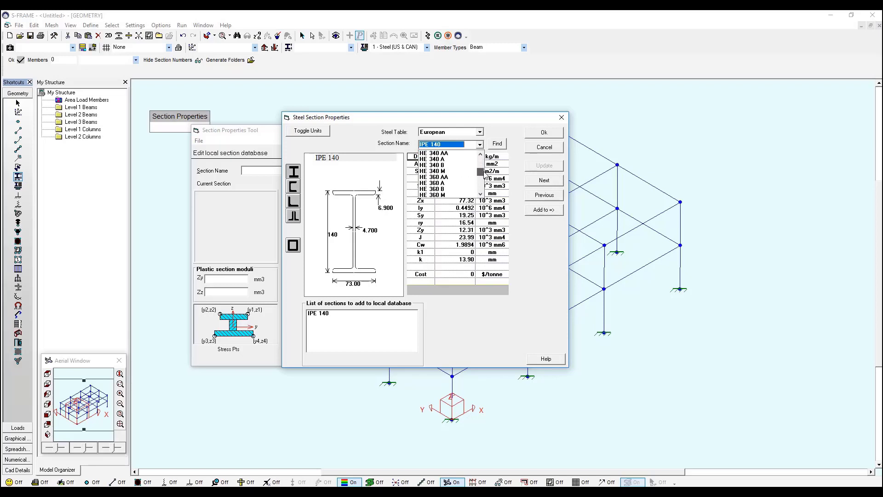
left_click(439, 164)
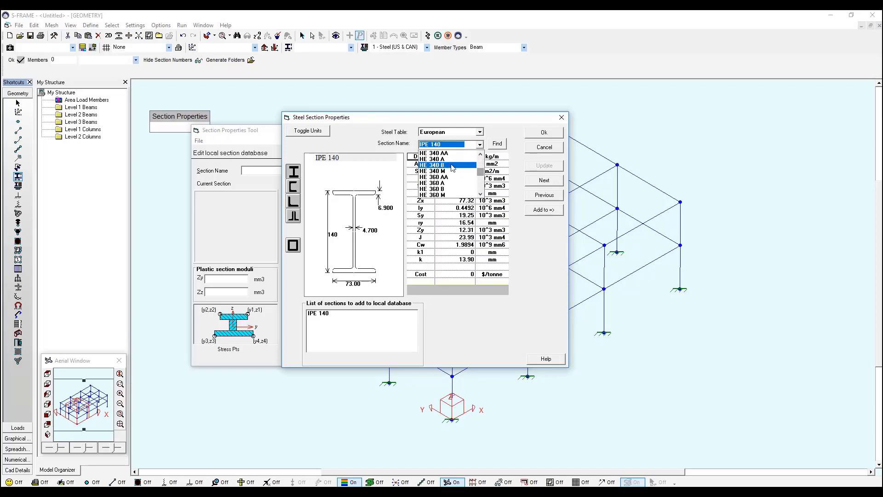
left_click(447, 153)
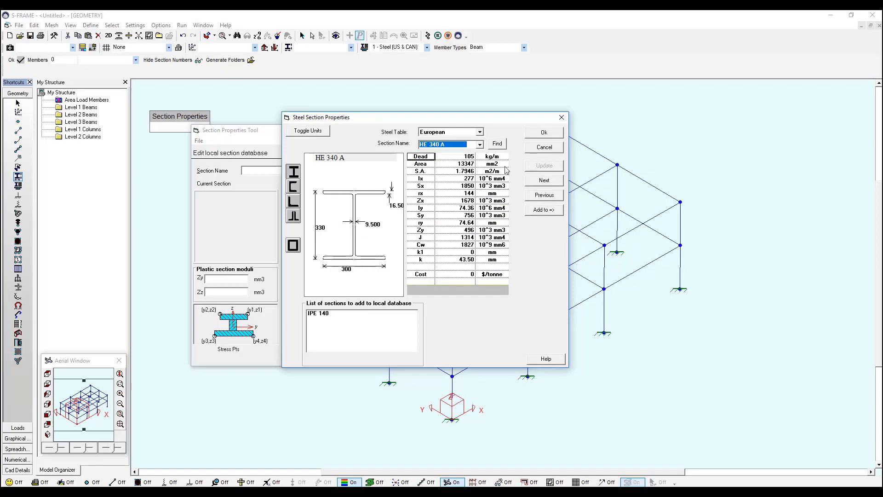
left_click(542, 210)
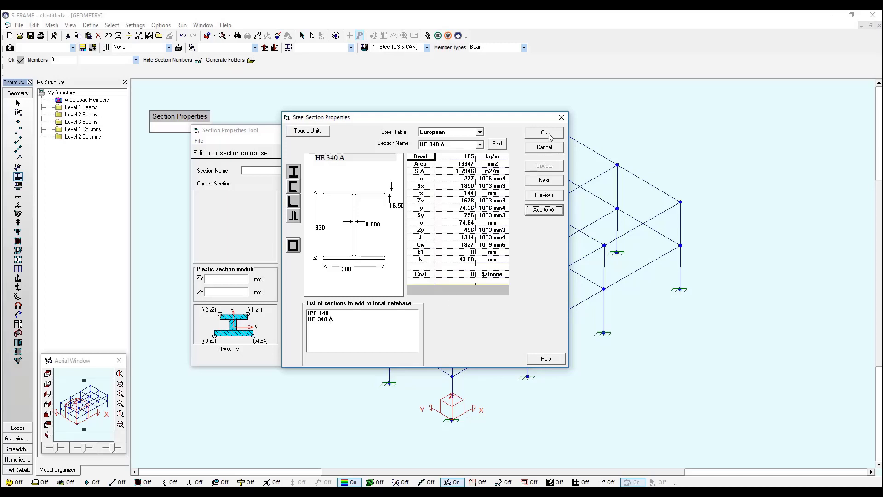
Confirm importing IPE 140 and HE 340 A, then return to the model
left_click(542, 132)
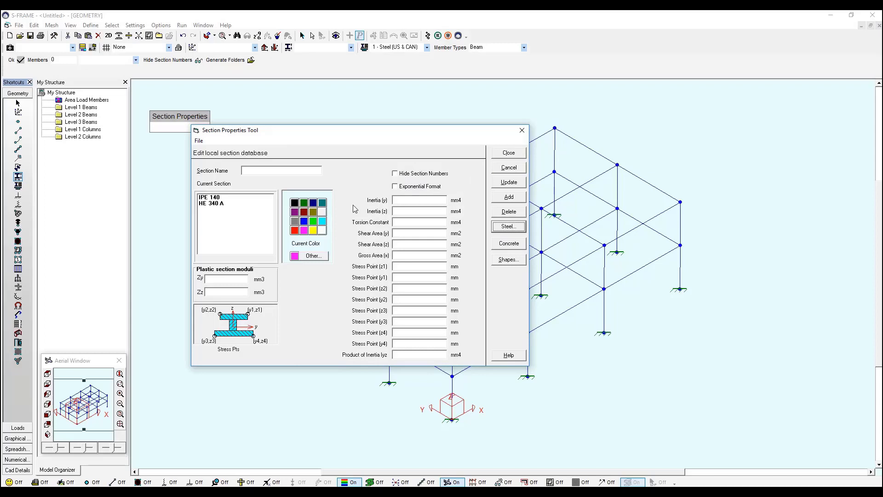
mouse_move(482, 155)
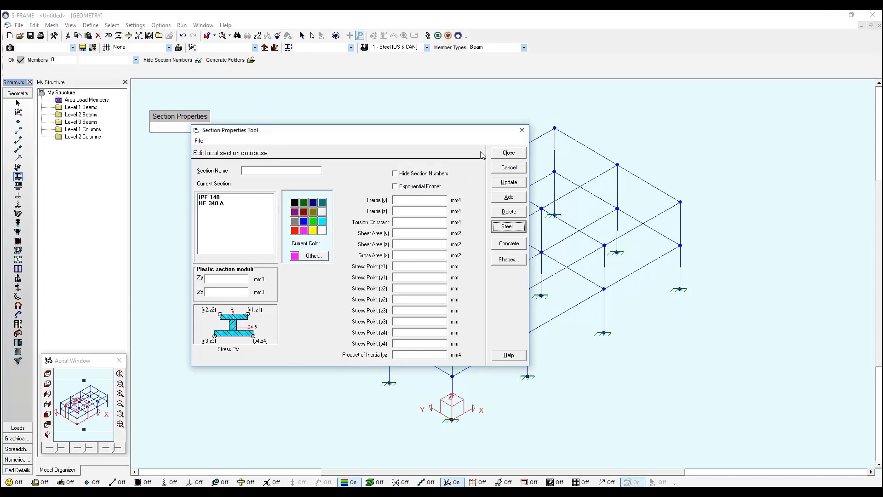
left_click(506, 153)
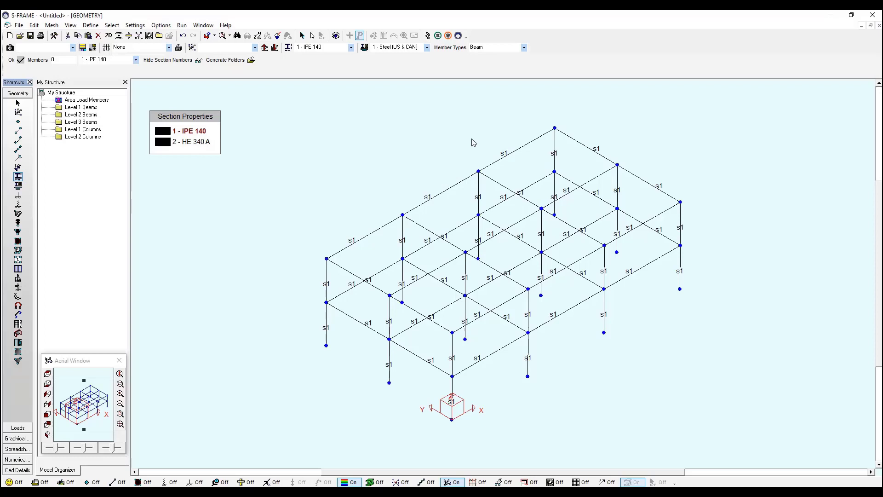
mouse_move(421, 202)
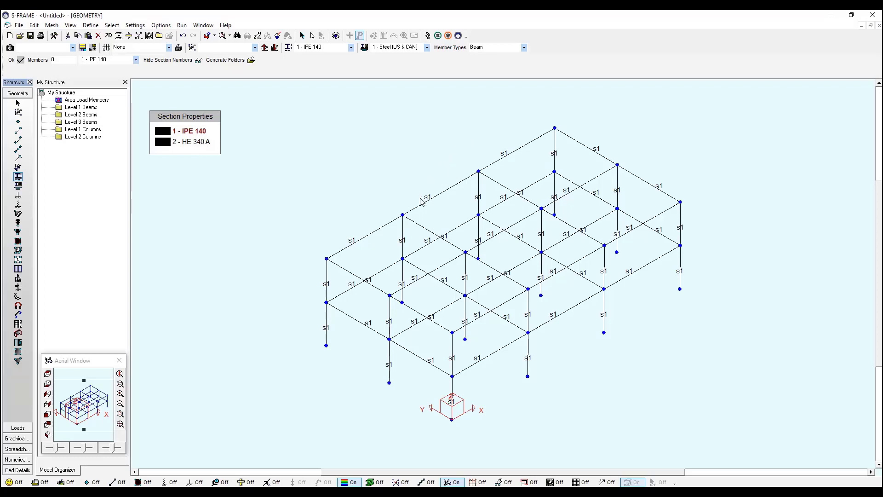
mouse_move(162, 131)
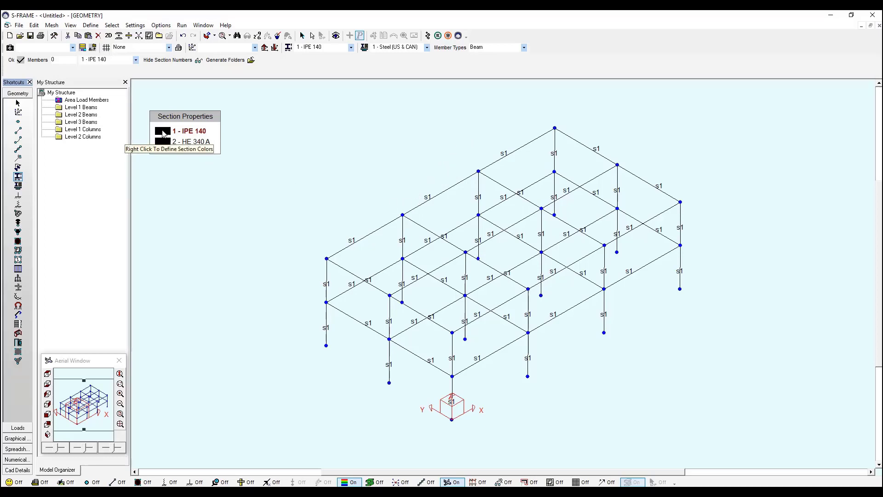
Set the IPE 140 section legend colour to green
right_click(161, 130)
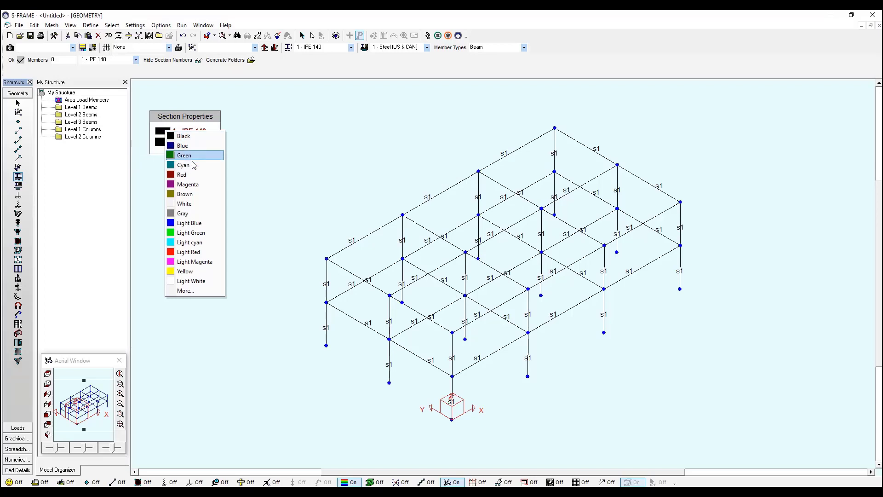
left_click(183, 155)
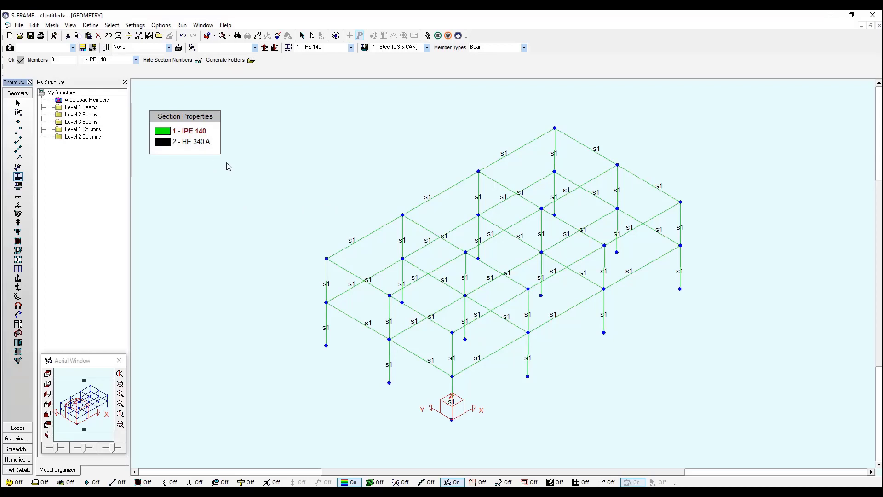
mouse_move(331, 208)
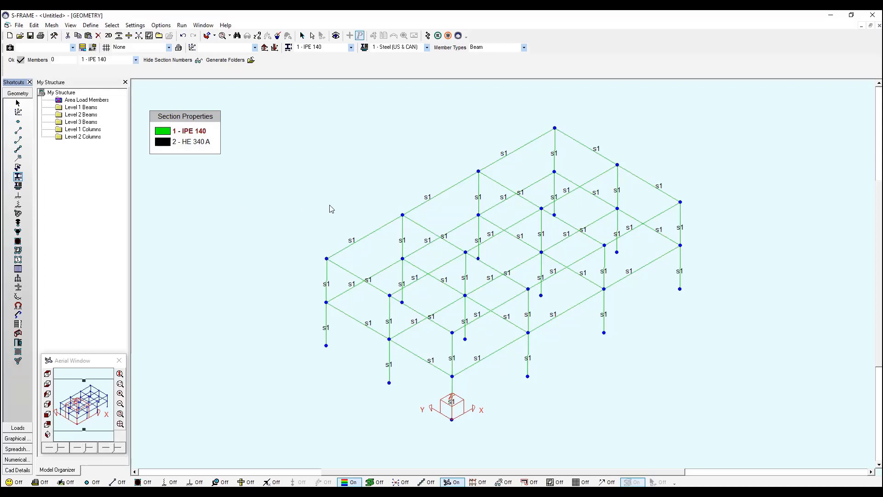
mouse_move(161, 141)
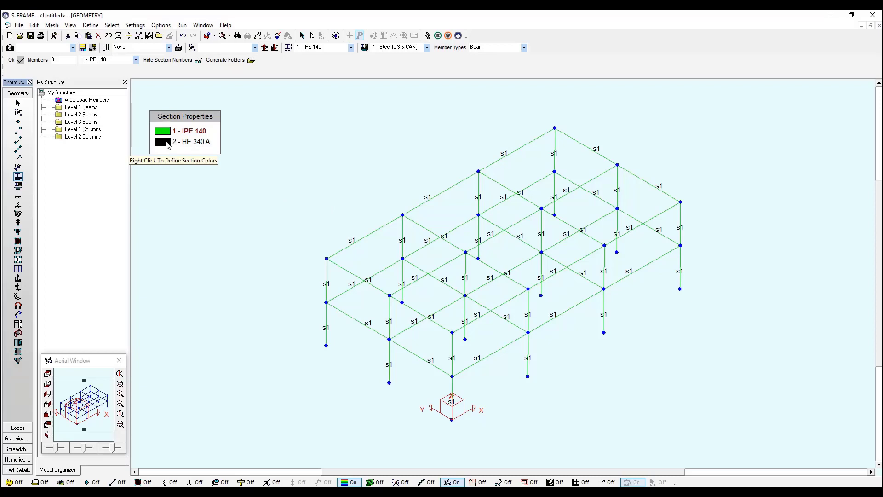
mouse_move(171, 149)
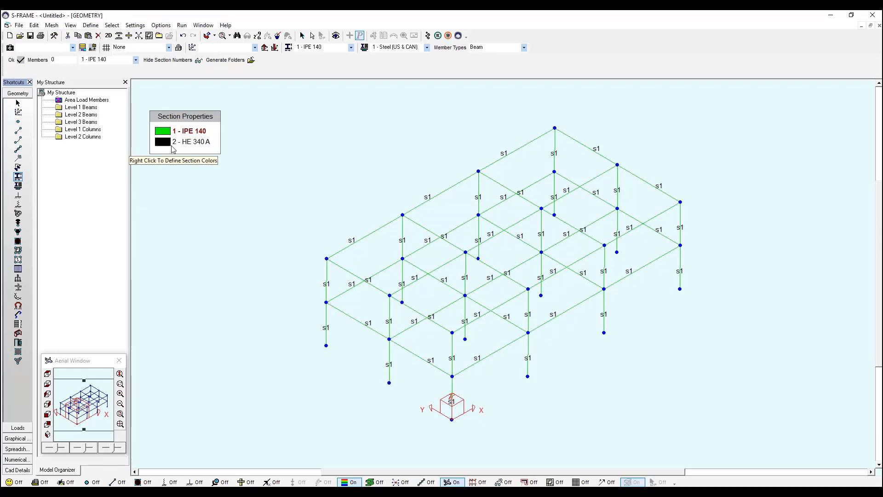
mouse_move(123, 152)
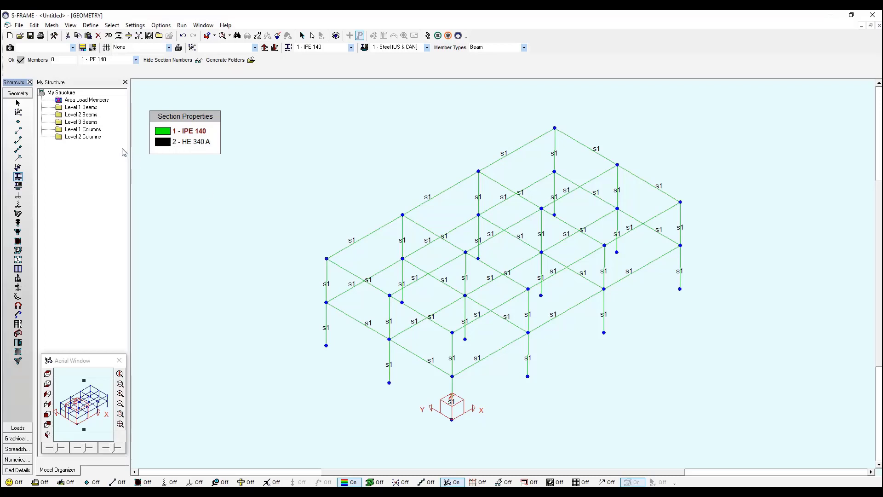
mouse_move(309, 181)
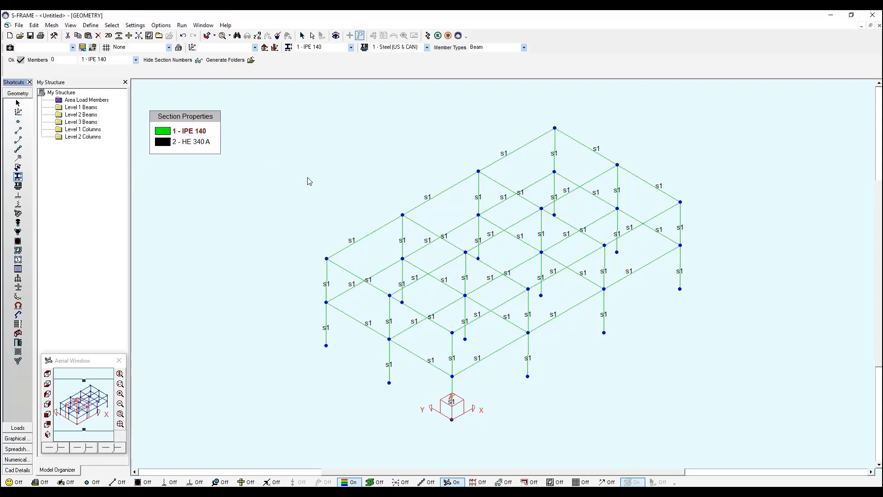
mouse_move(305, 179)
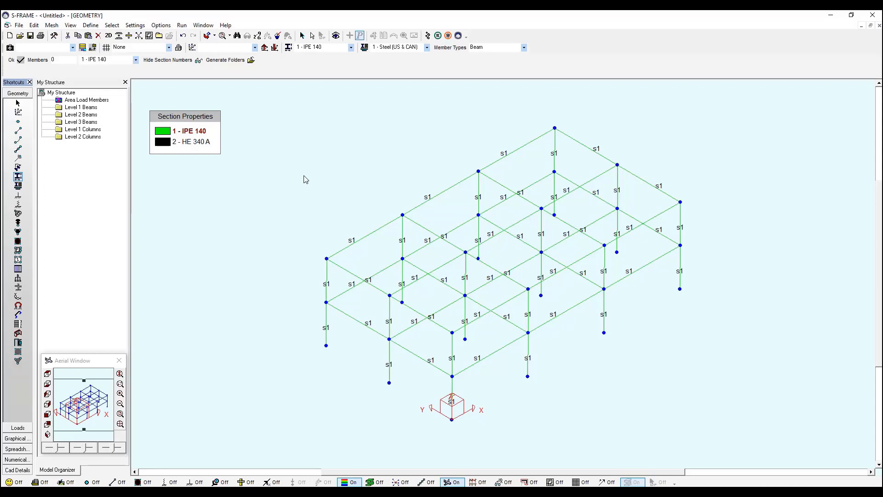
mouse_move(260, 161)
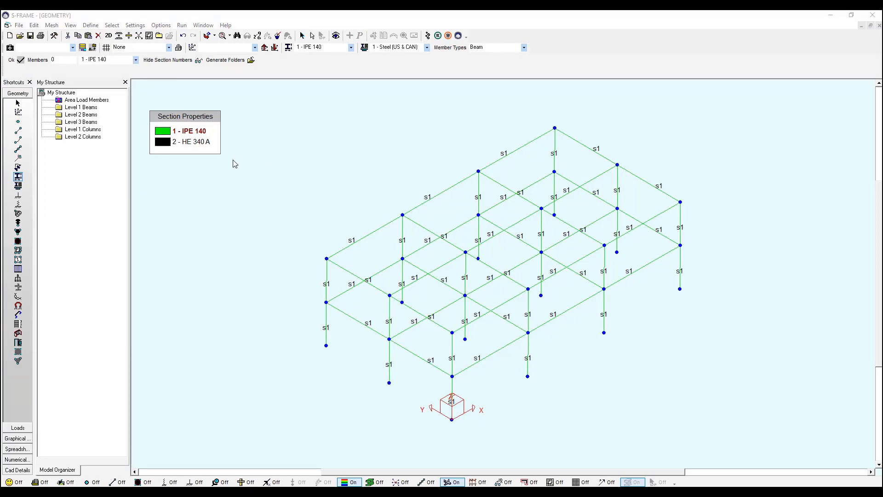
mouse_move(115, 127)
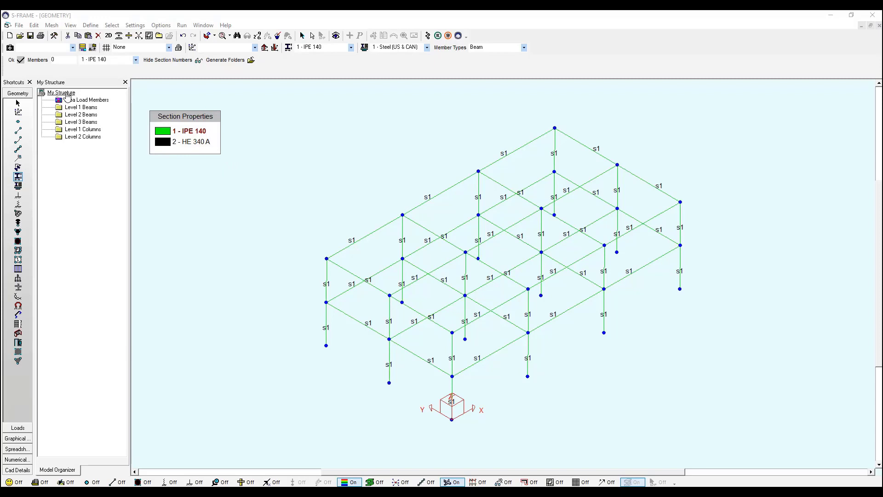
Add a new group named COLUMN under My Structure in the Model Organizer
right_click(61, 92)
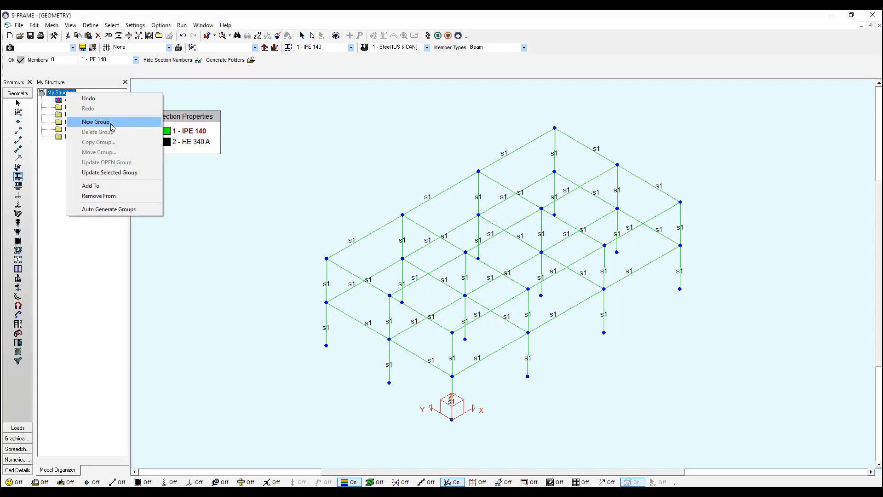
left_click(96, 122)
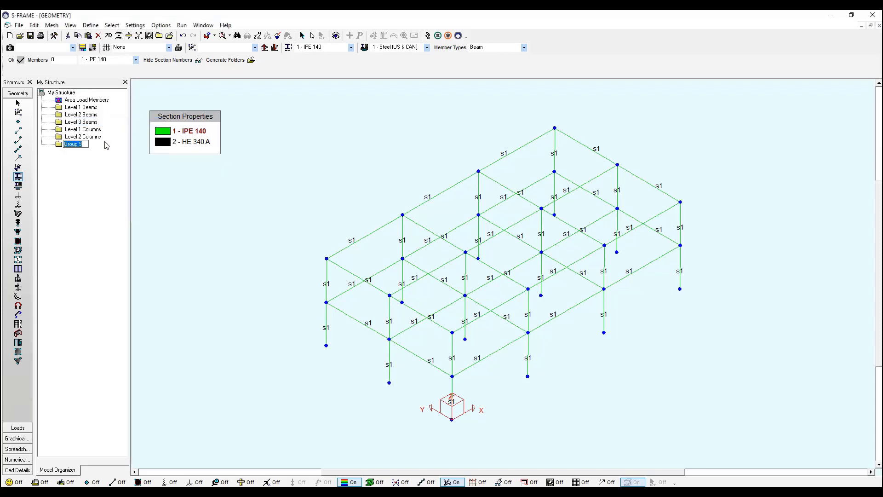
type("COLUMN")
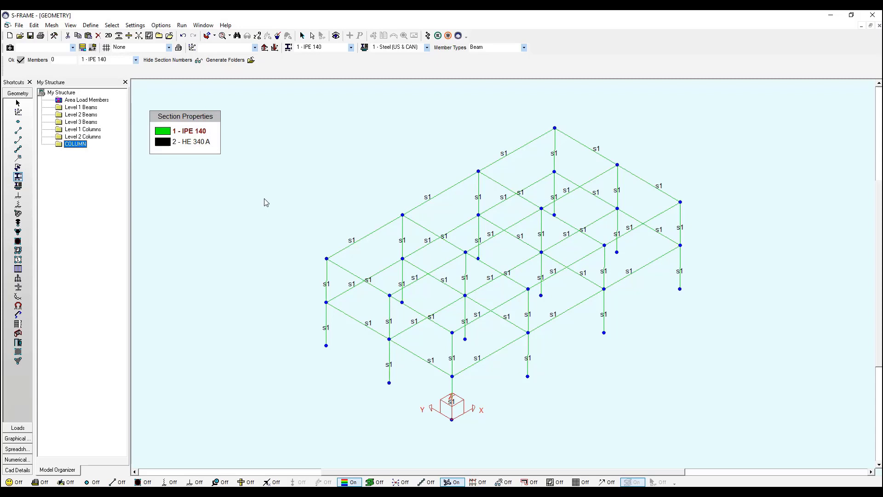
mouse_move(305, 304)
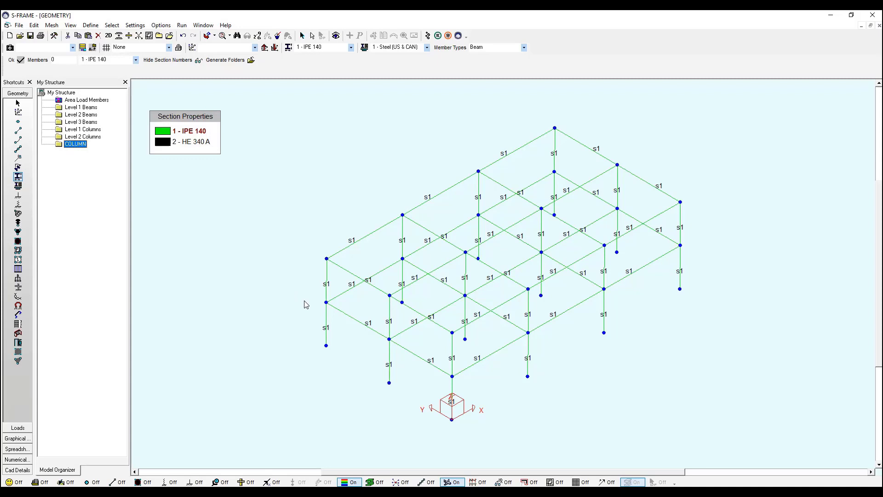
mouse_move(309, 288)
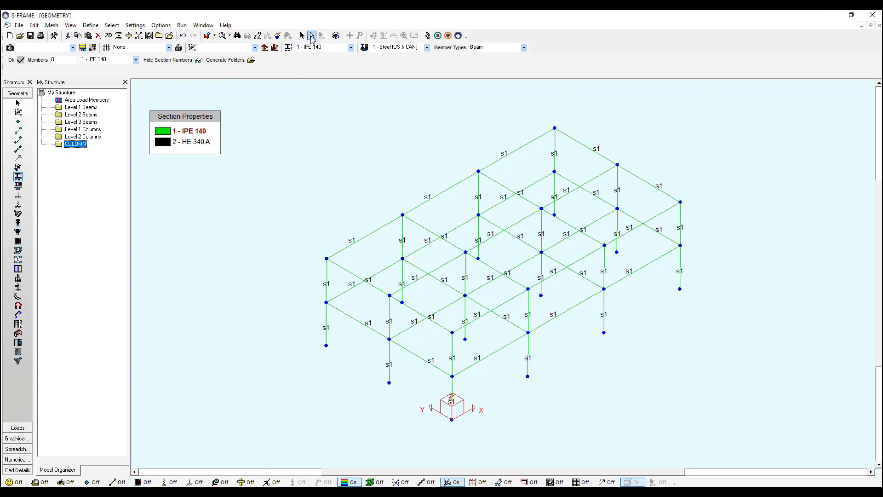
Select all vertical members via Select Special with the Verticals geometry option
left_click(312, 35)
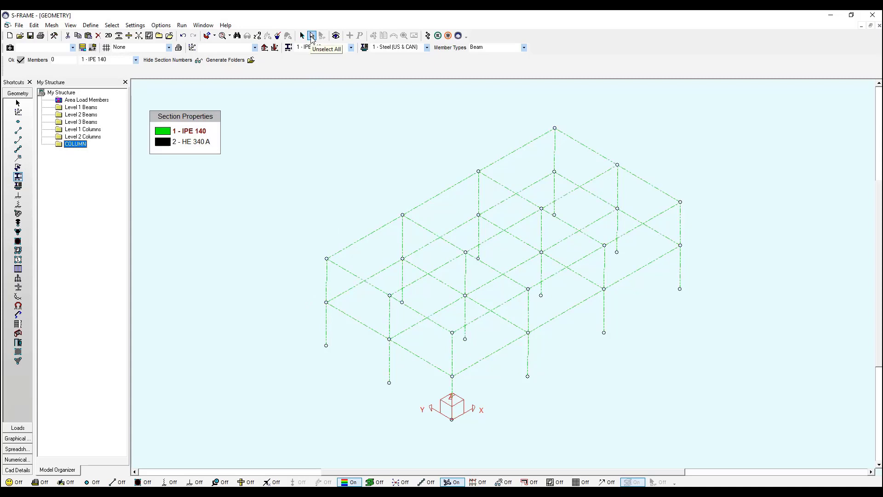
mouse_move(218, 66)
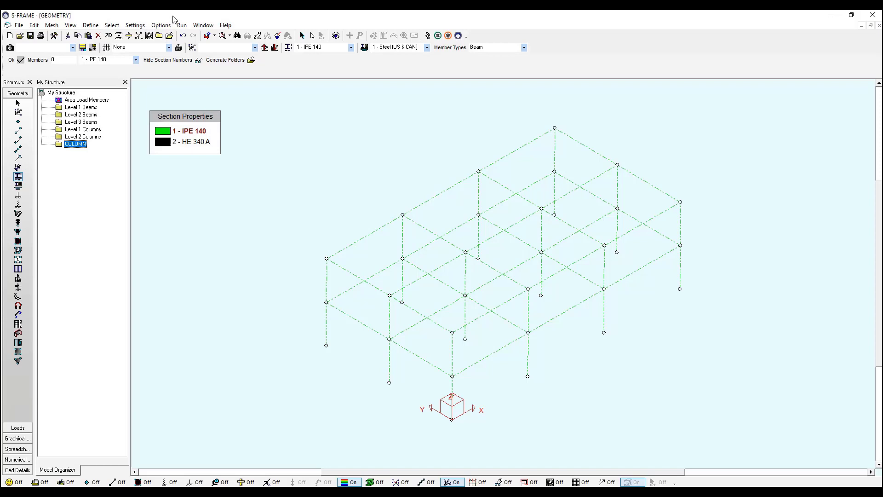
mouse_move(135, 22)
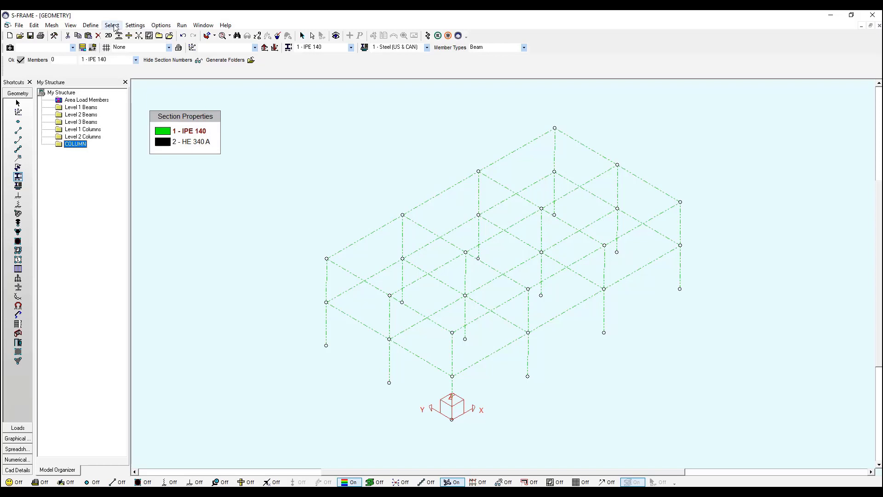
left_click(111, 25)
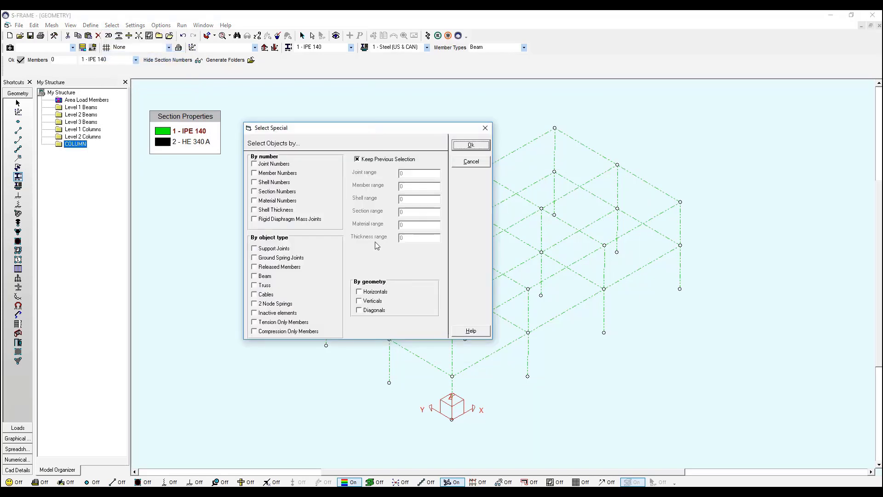
left_click(359, 301)
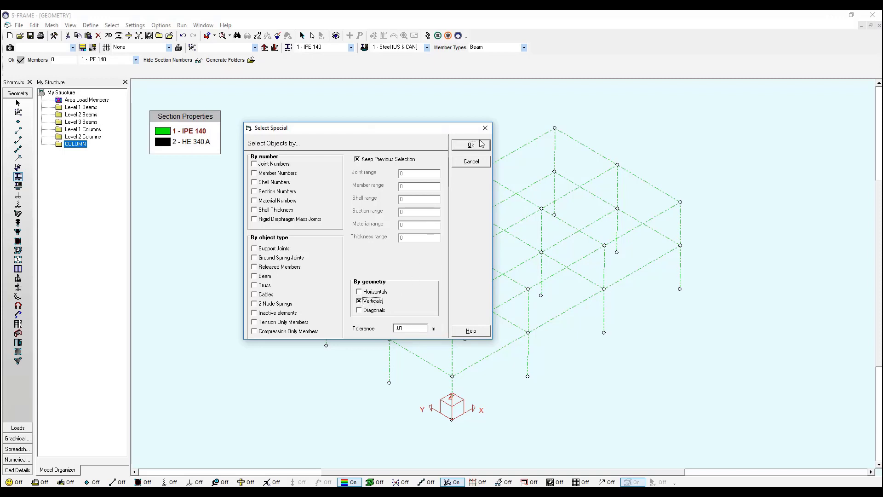
left_click(470, 144)
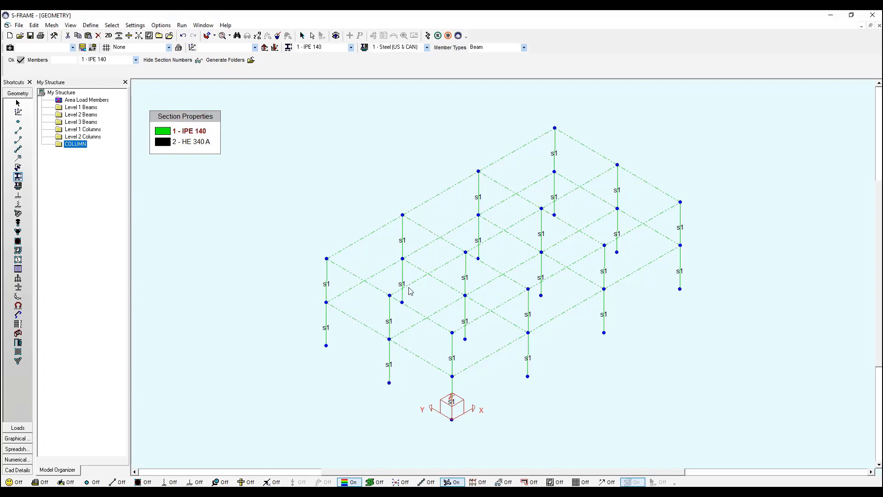
mouse_move(303, 241)
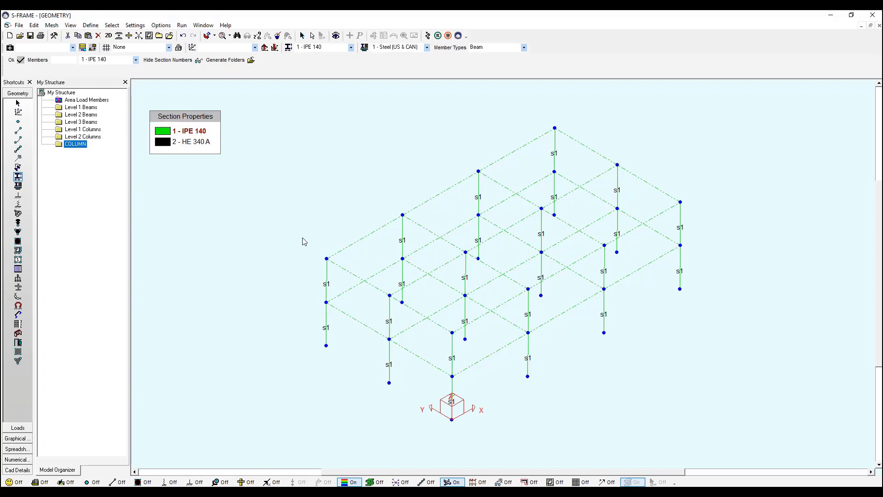
mouse_move(293, 229)
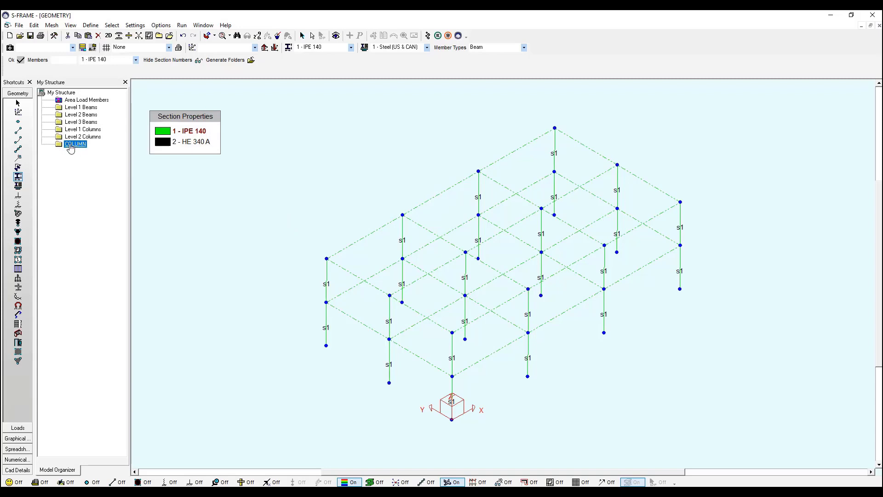
Update the COLUMN group with the selected verticals and display My Structure again
right_click(75, 144)
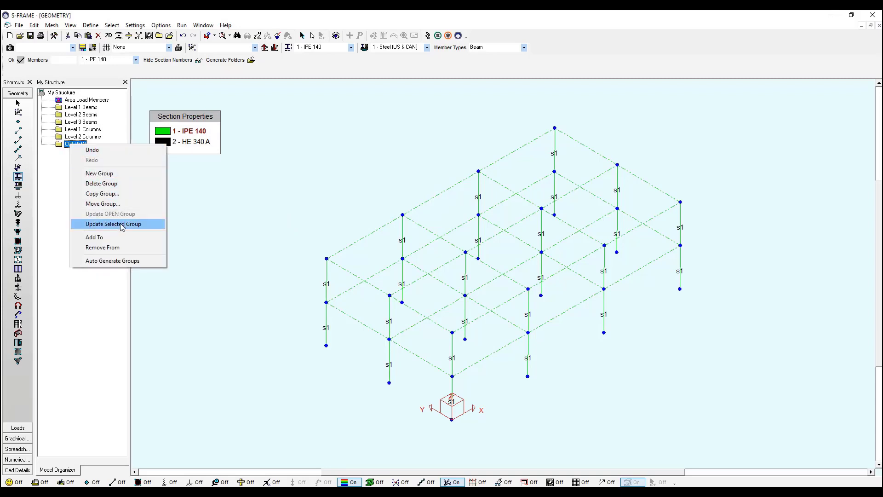
mouse_move(93, 227)
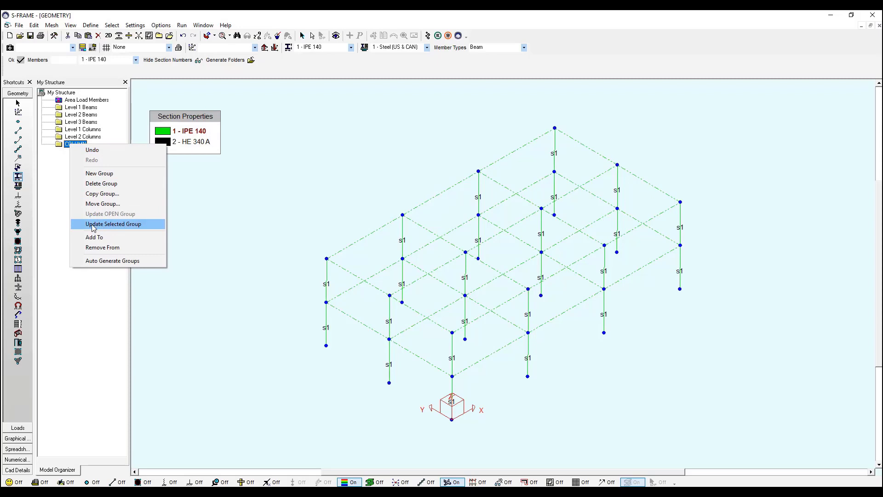
left_click(112, 223)
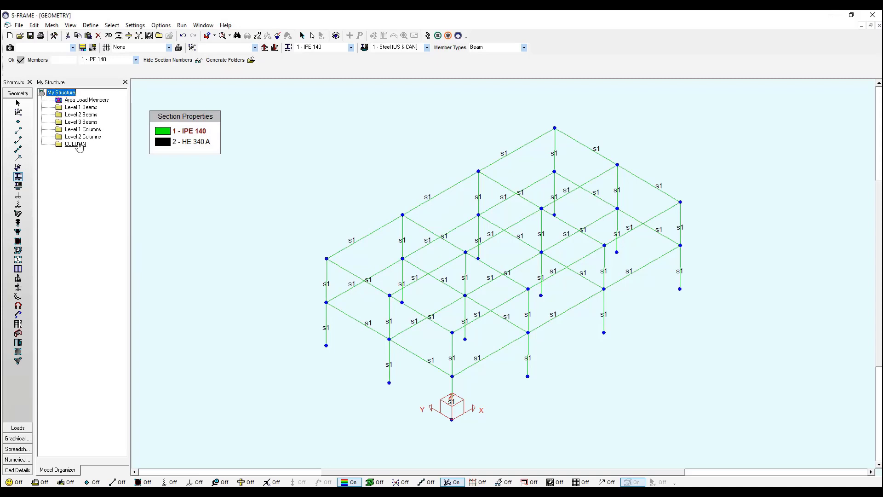
left_click(74, 144)
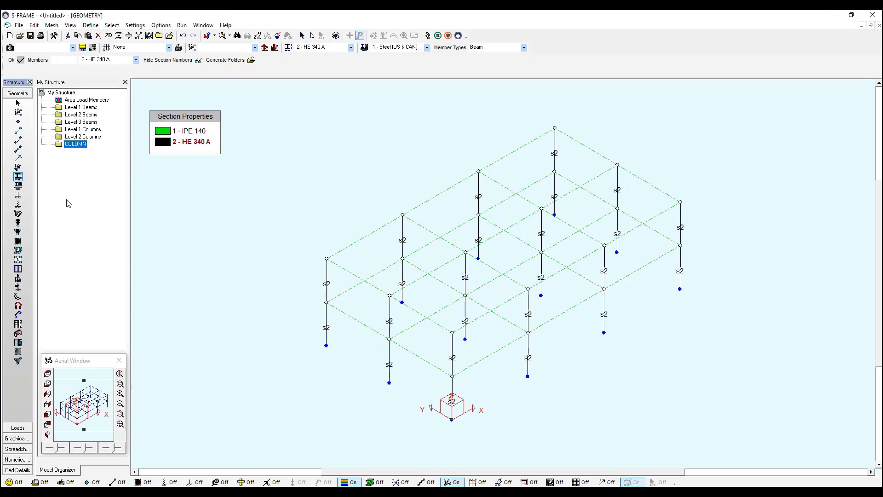
Switch to the Material tool to assign member materials
left_click(17, 186)
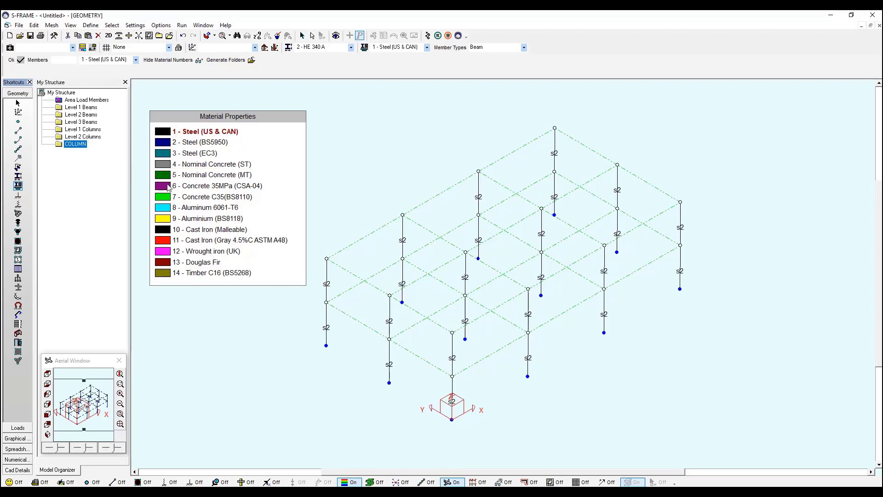
mouse_move(164, 188)
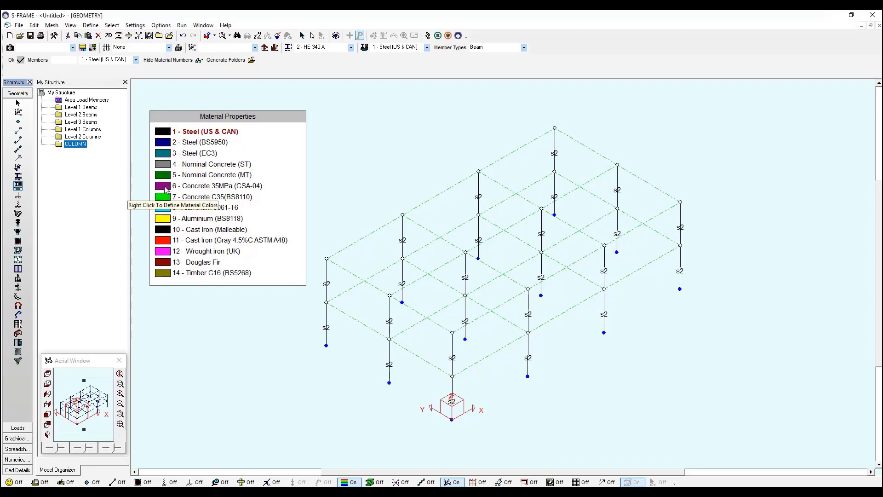
mouse_move(25, 263)
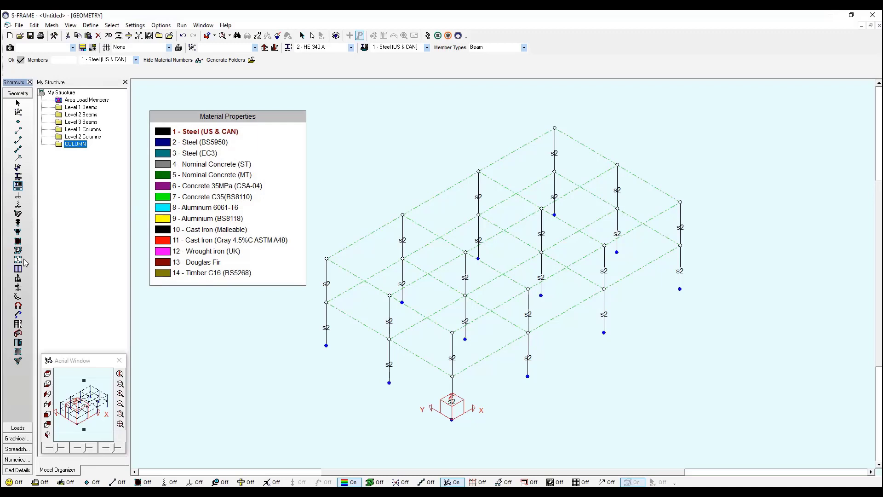
mouse_move(18, 252)
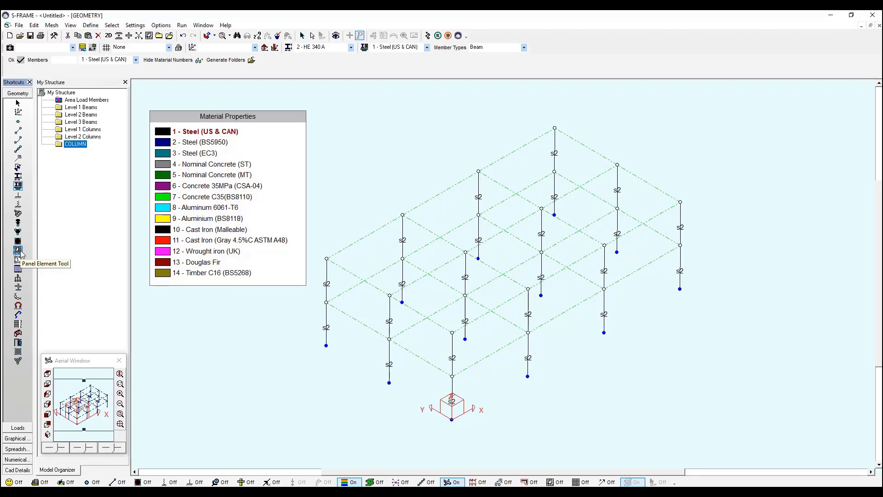
Draw two Area Load Only panels across the frame's top-floor bays
left_click(17, 251)
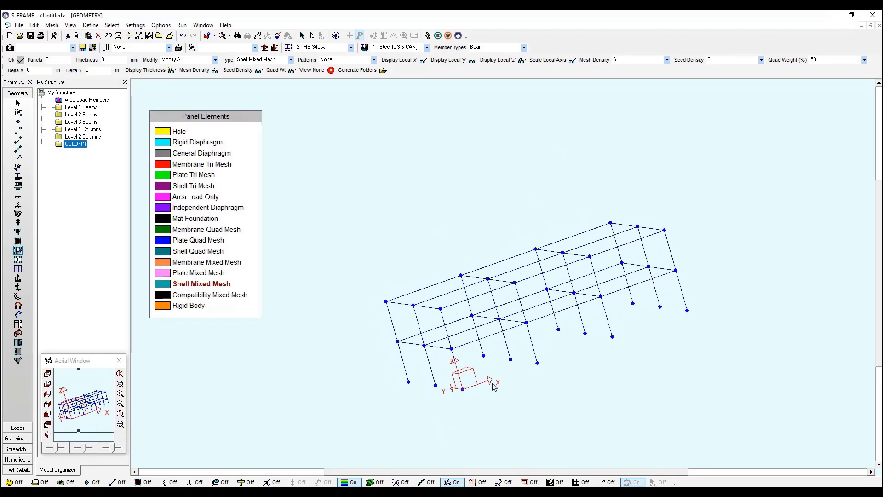
mouse_move(454, 353)
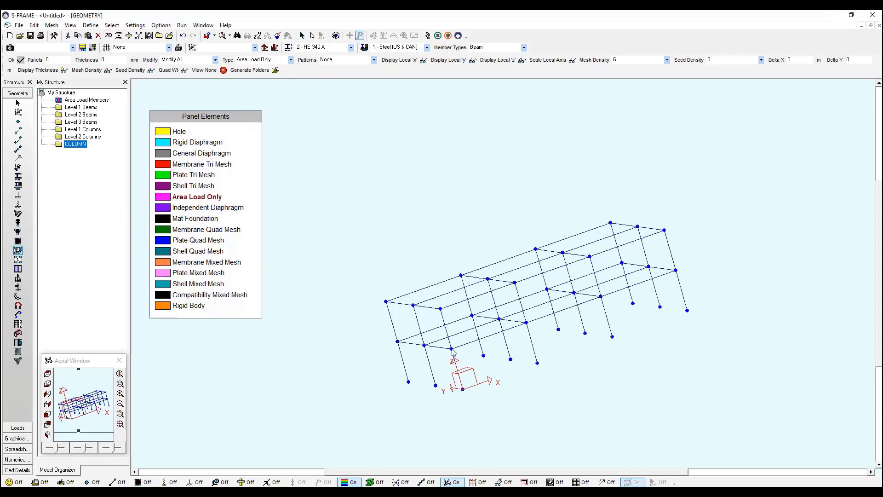
left_click_drag(453, 349, 676, 271)
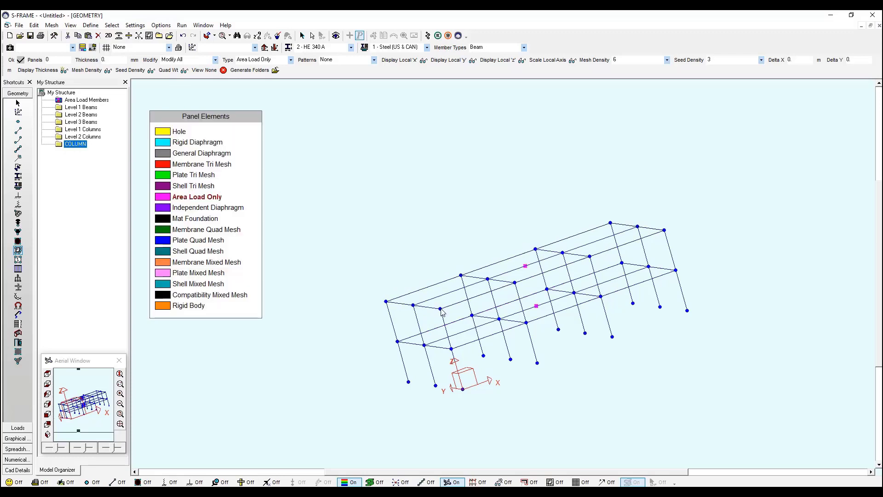
mouse_move(118, 284)
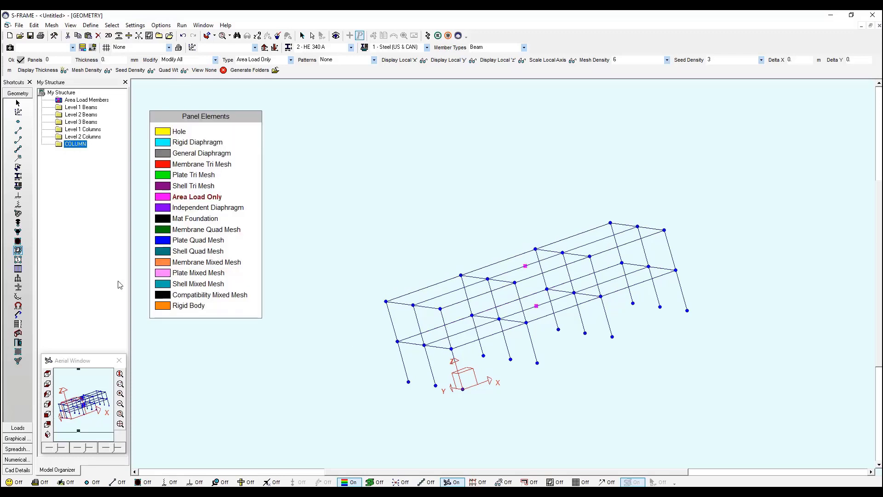
mouse_move(17, 259)
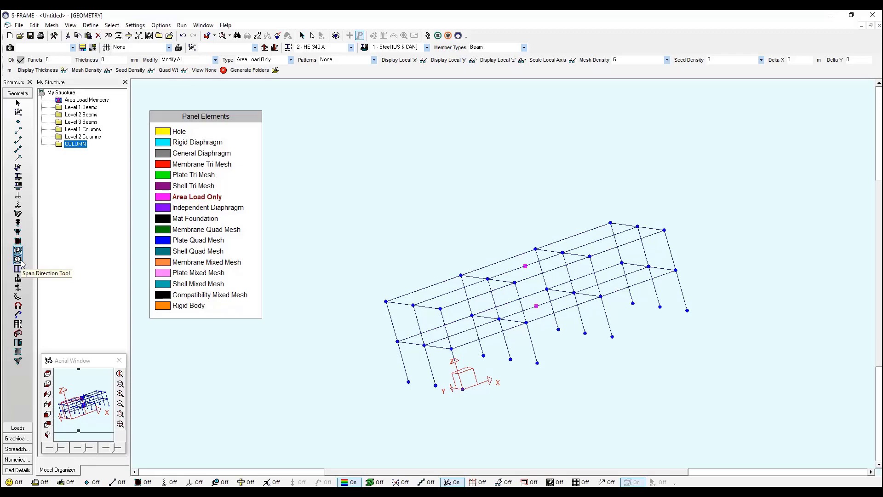
Start the Span Direction tool and dismiss the empty Area Load Members warning
left_click(18, 252)
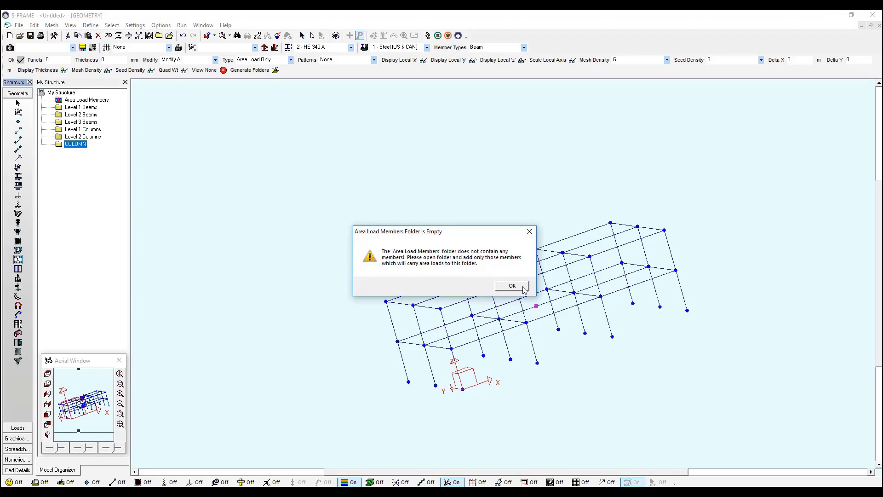
mouse_move(461, 276)
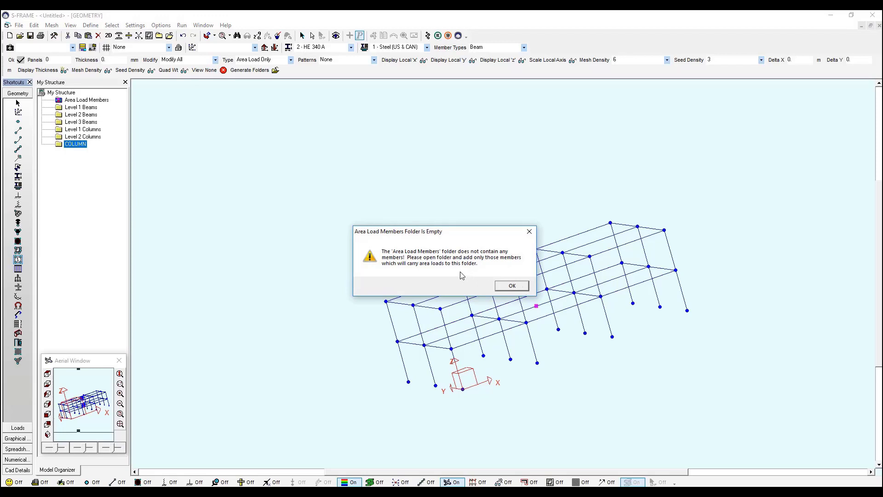
mouse_move(444, 265)
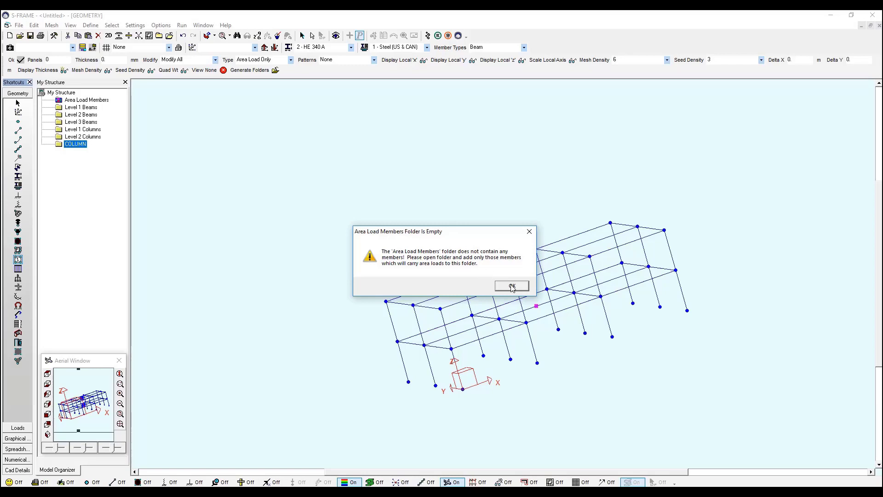
left_click(510, 286)
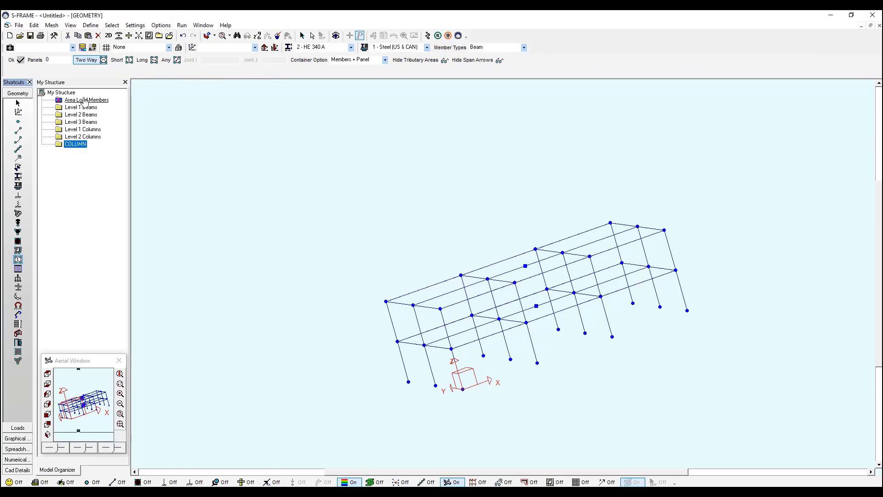
mouse_move(83, 103)
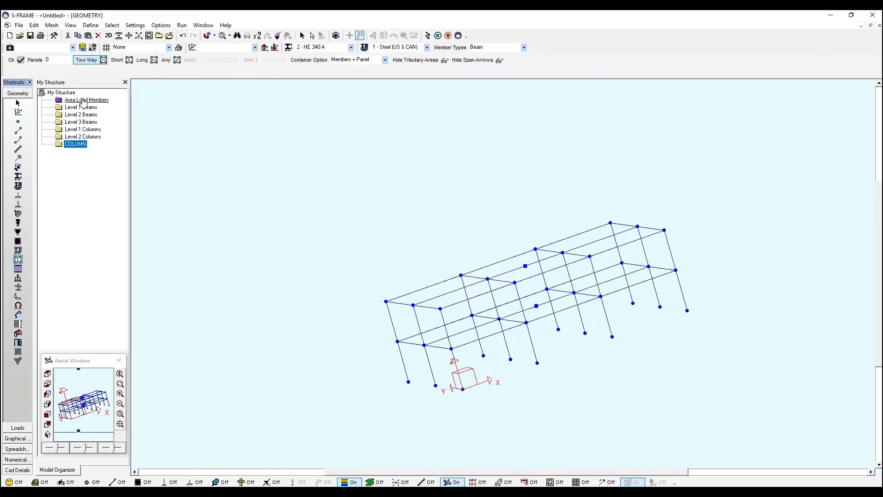
Update the Area Load Members group with the currently selected members
right_click(86, 100)
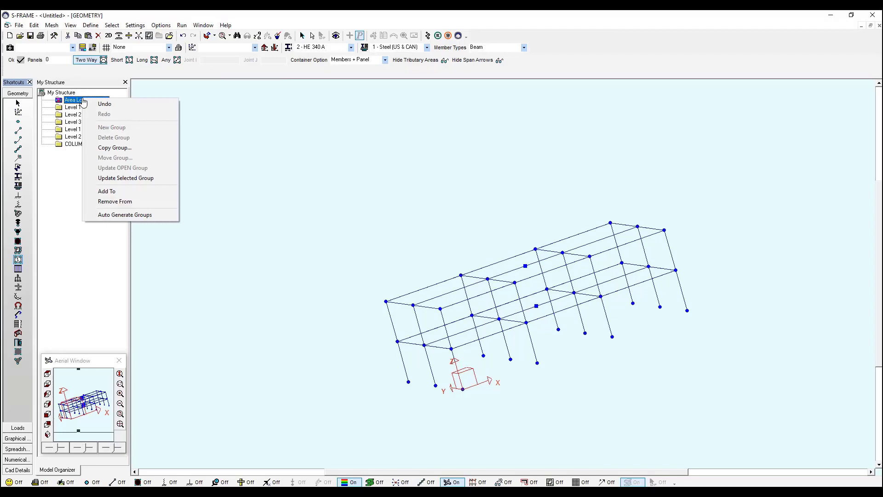
mouse_move(125, 178)
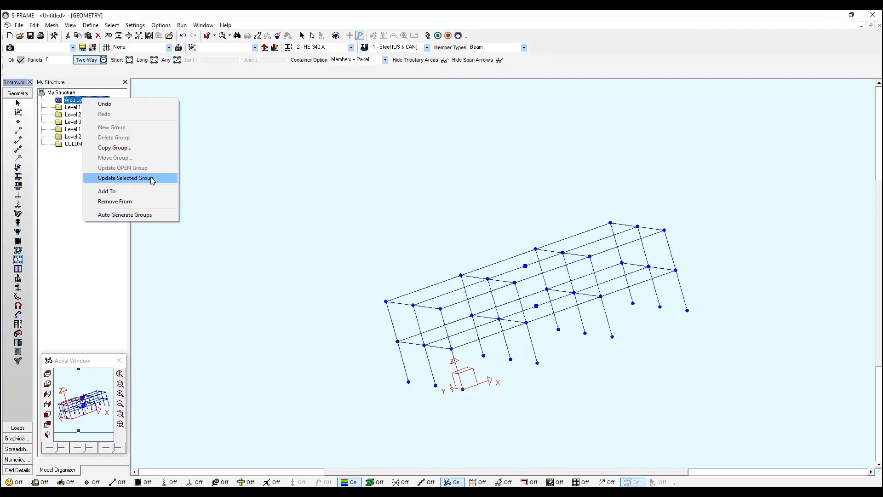
left_click(123, 178)
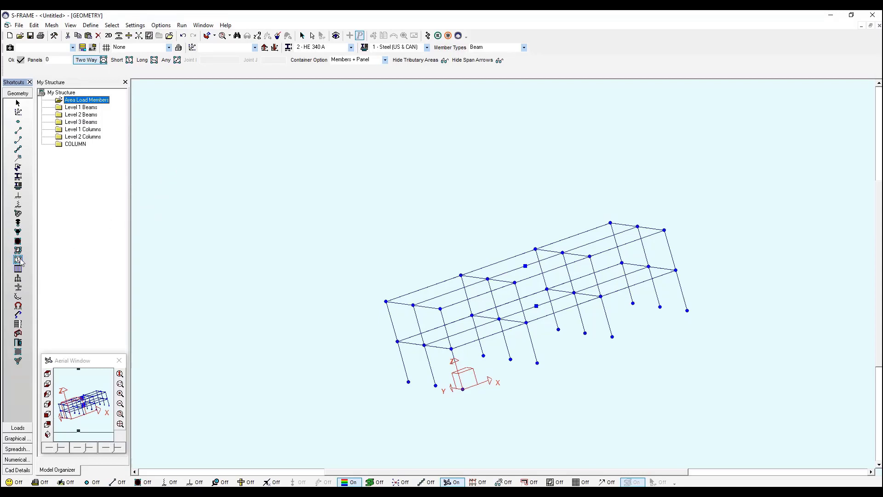
mouse_move(18, 261)
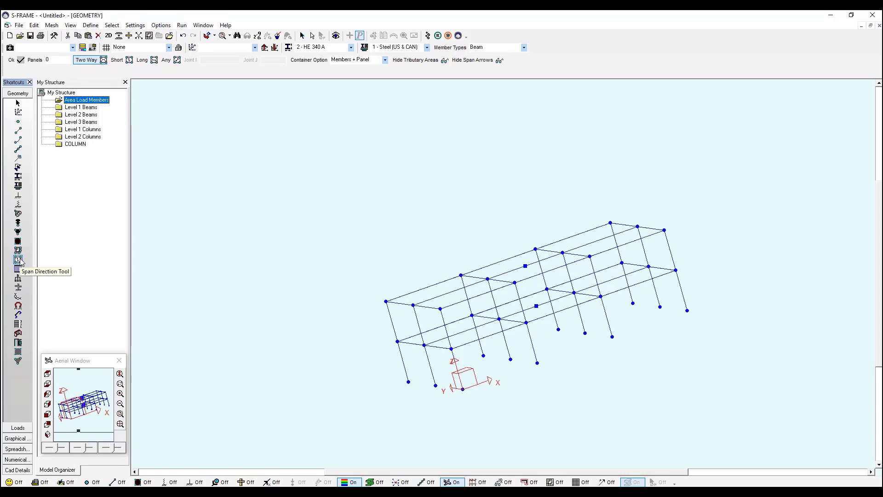
mouse_move(181, 130)
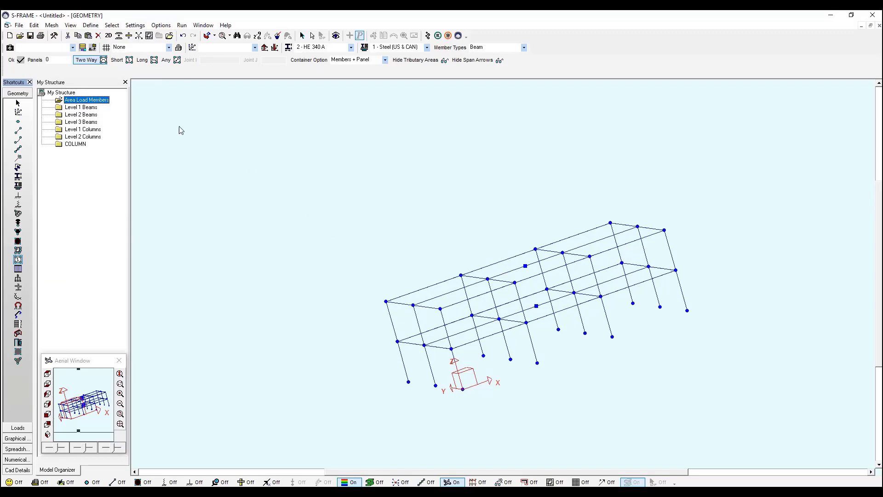
Set the area-load panels to the Two Way span option
left_click(116, 60)
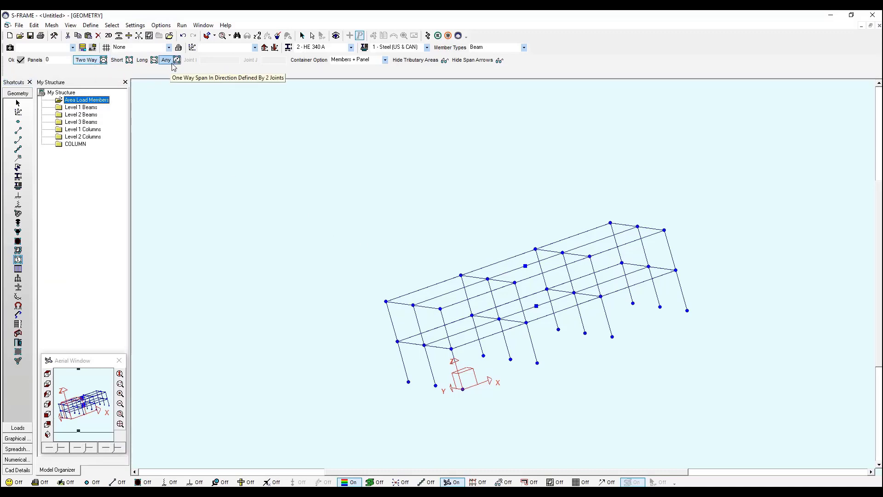
mouse_move(539, 256)
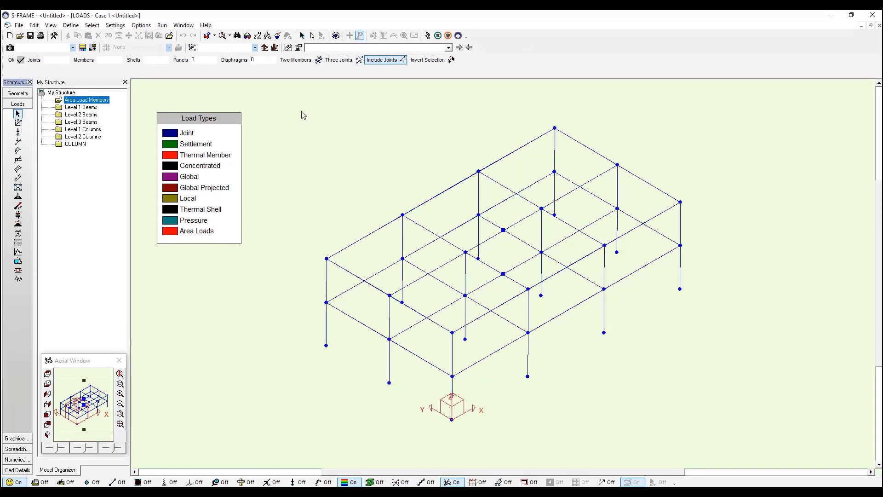
mouse_move(288, 48)
type("Dea")
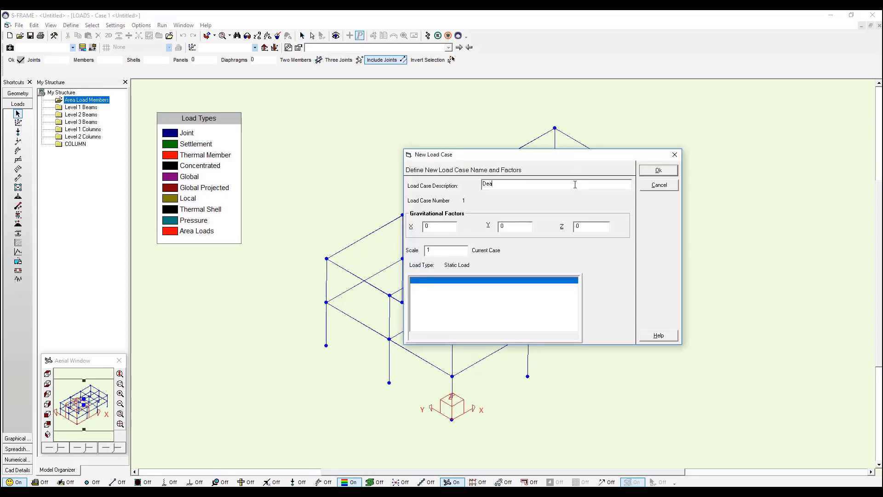
Confirm the new load case described as 'Dead load'
left_click(656, 170)
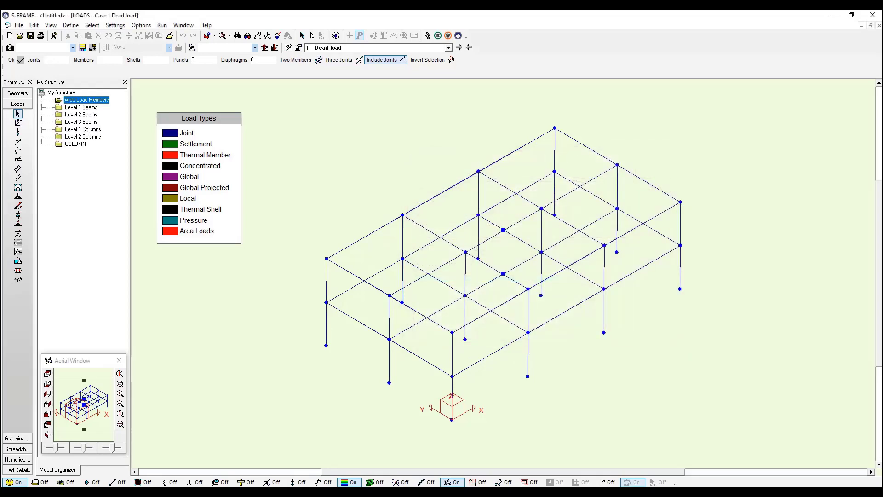
mouse_move(527, 180)
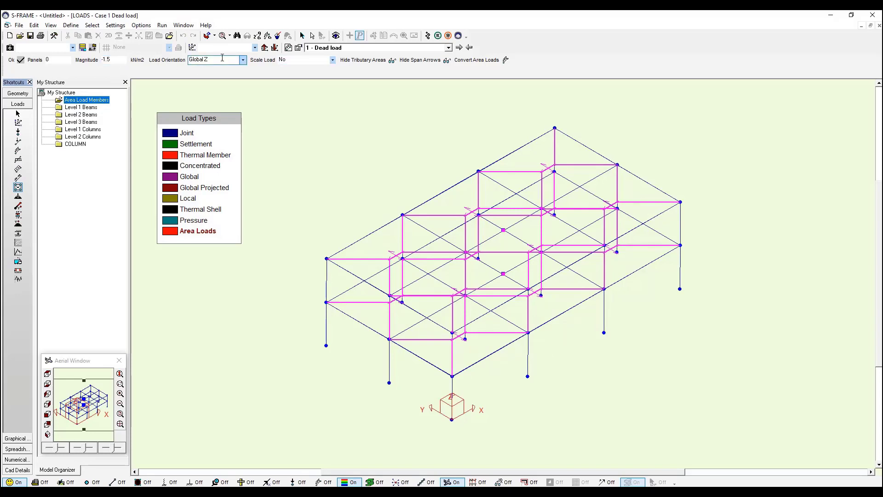
mouse_move(515, 228)
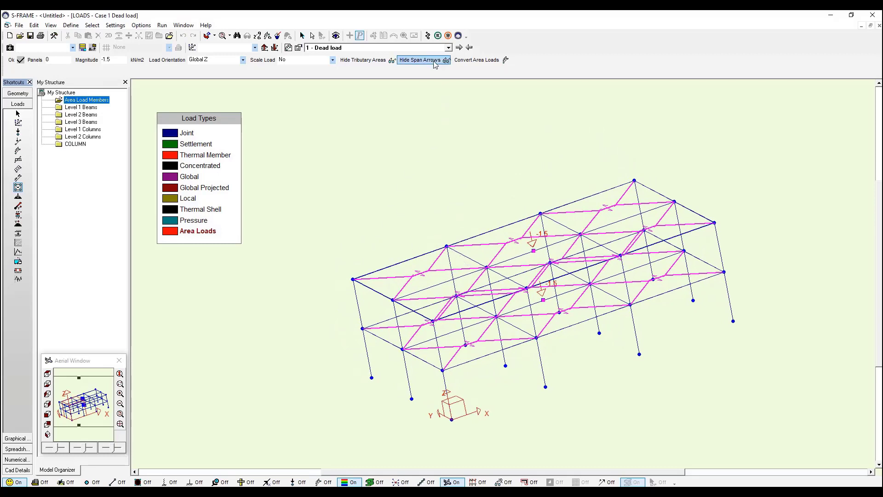
mouse_move(429, 36)
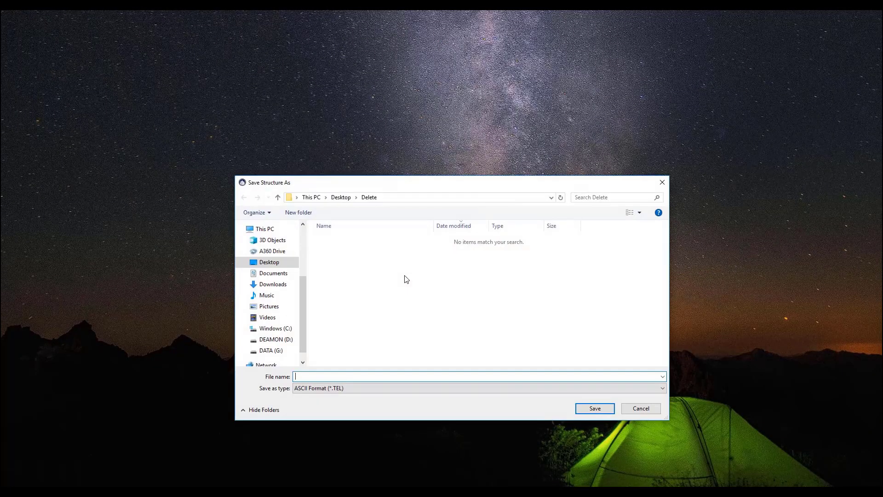
Save the model as '3d frame' and continue from the solver to graphical results
type("3d frame")
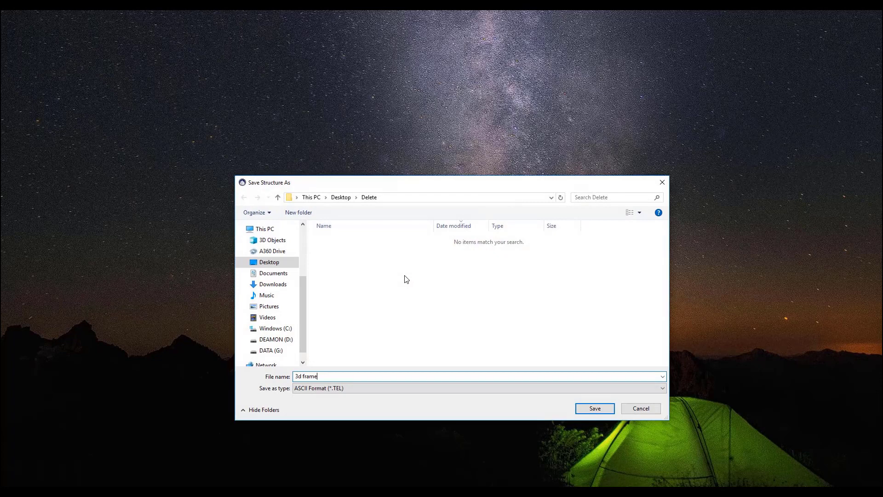
left_click(594, 408)
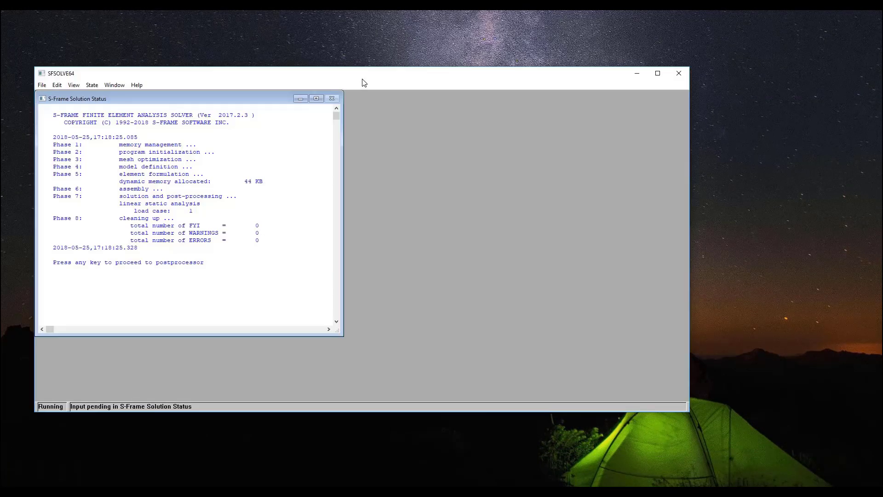
mouse_move(287, 234)
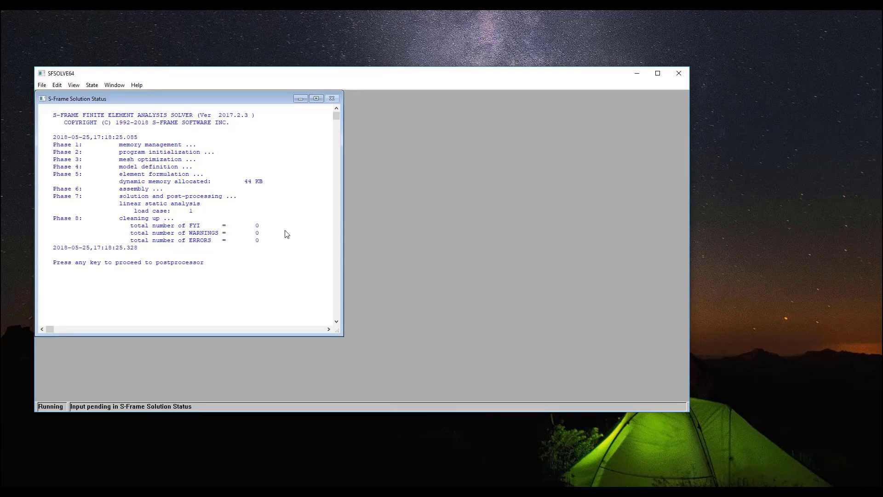
key("enter")
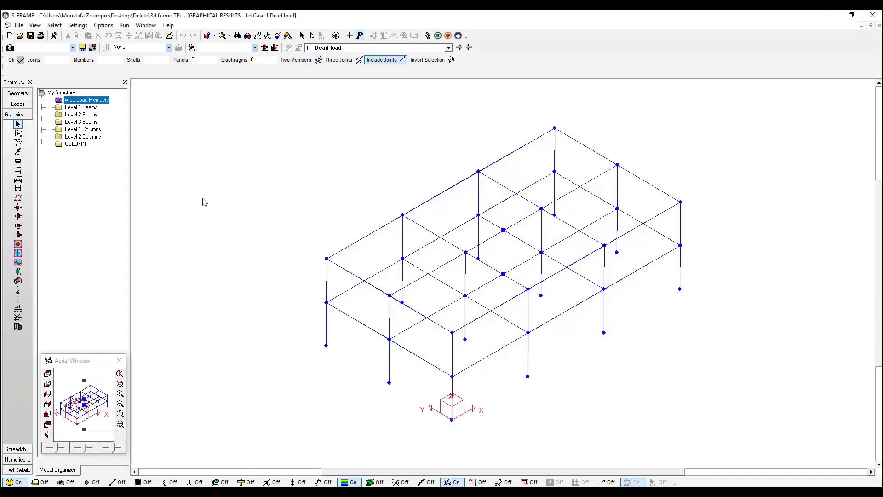
mouse_move(195, 195)
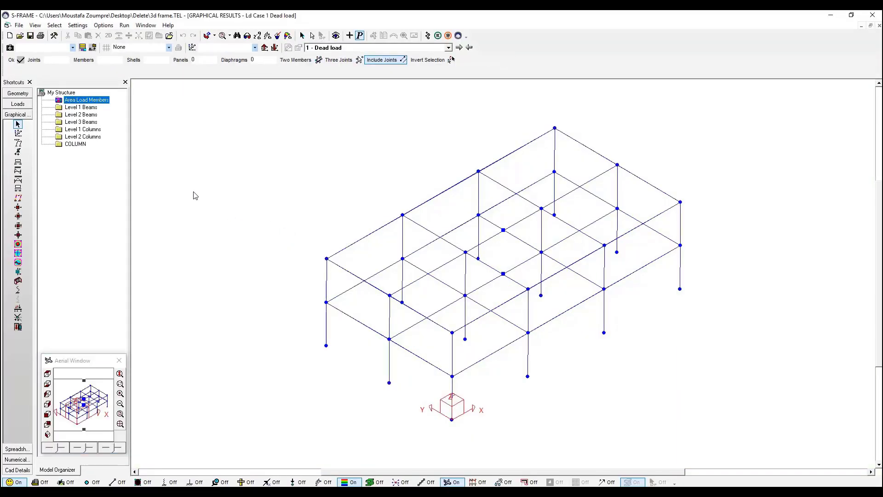
Display FZ vertical reactions at the column bases, e.g. 90.3794 kN
left_click(17, 152)
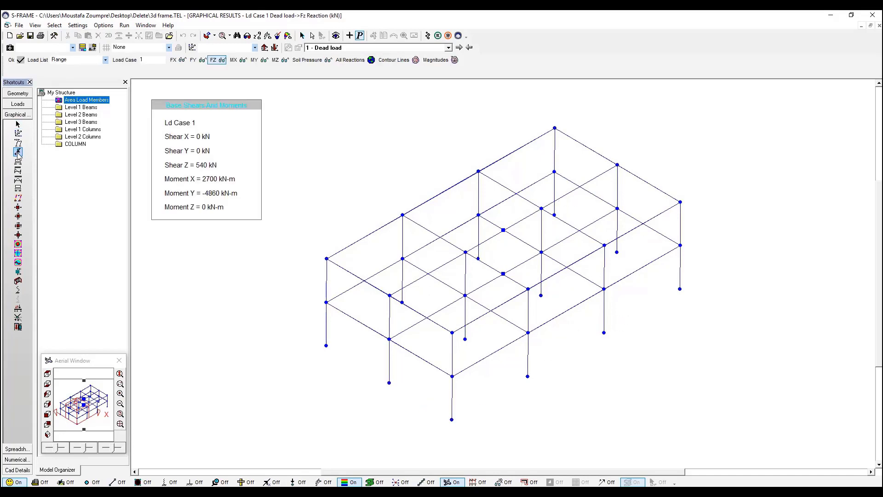
left_click(18, 155)
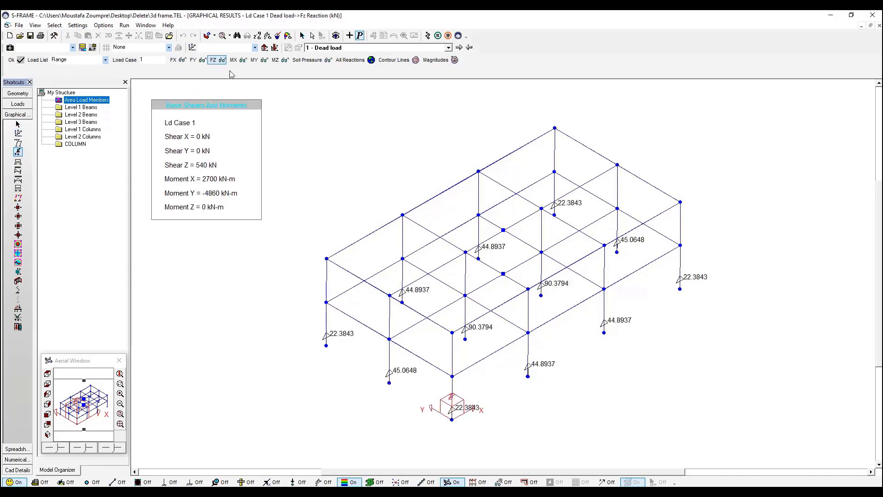
mouse_move(174, 59)
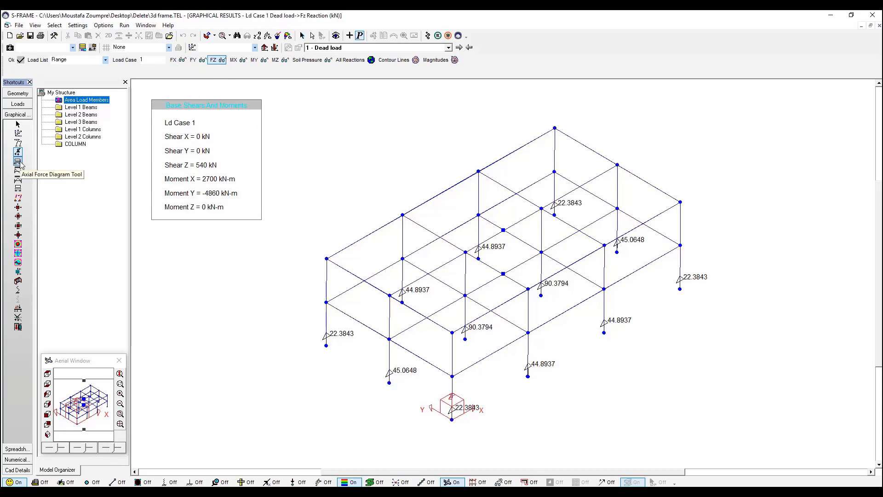
Show axial force, shear, moment and torsion diagrams for the Dead load case
left_click(17, 160)
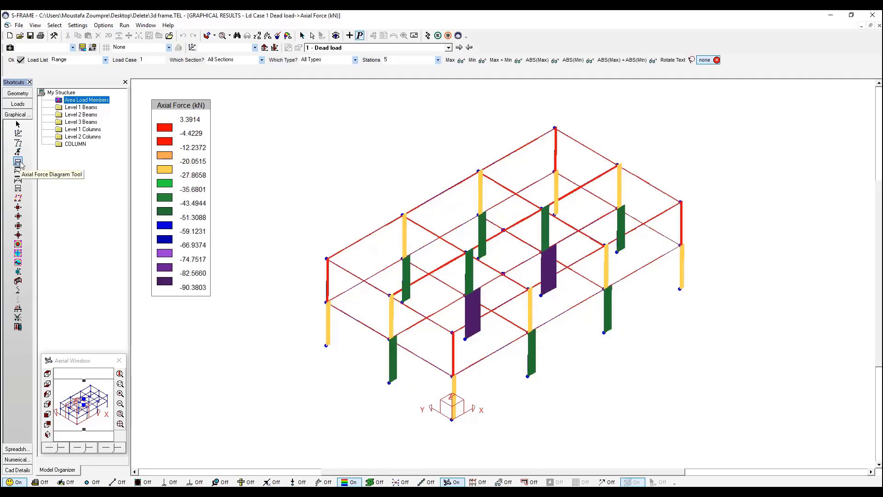
mouse_move(17, 168)
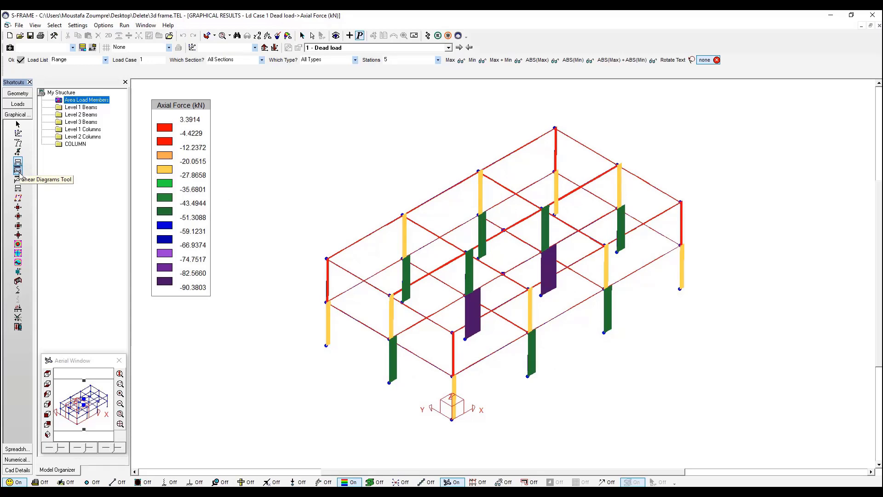
left_click(18, 172)
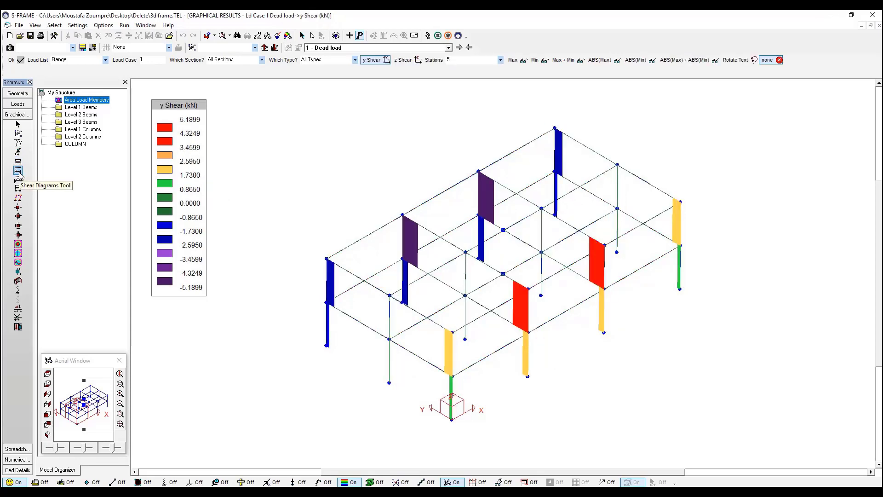
left_click(489, 60)
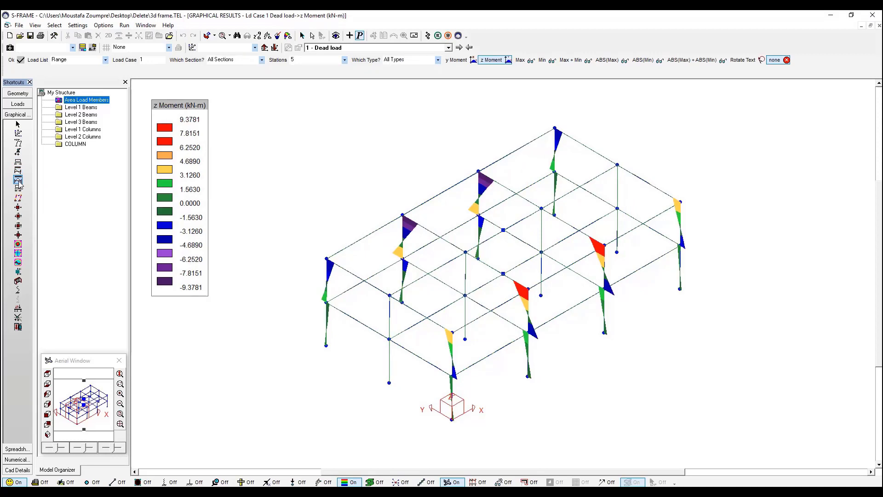
mouse_move(17, 186)
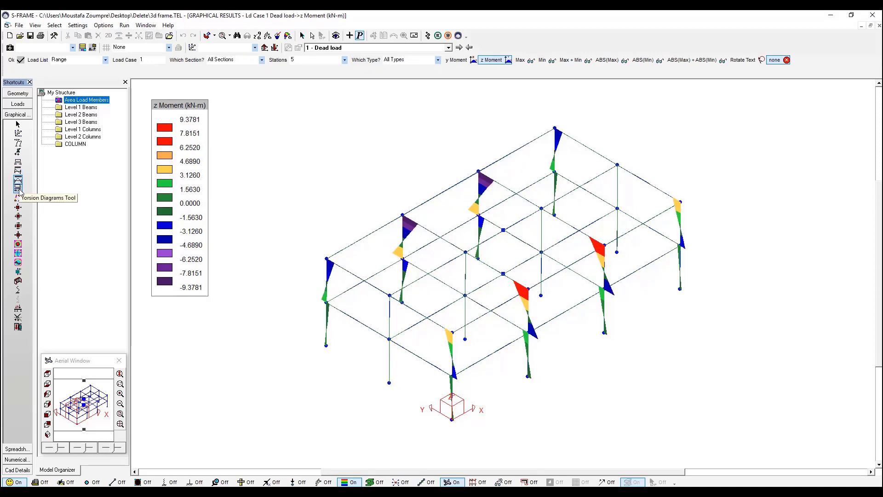
left_click(456, 60)
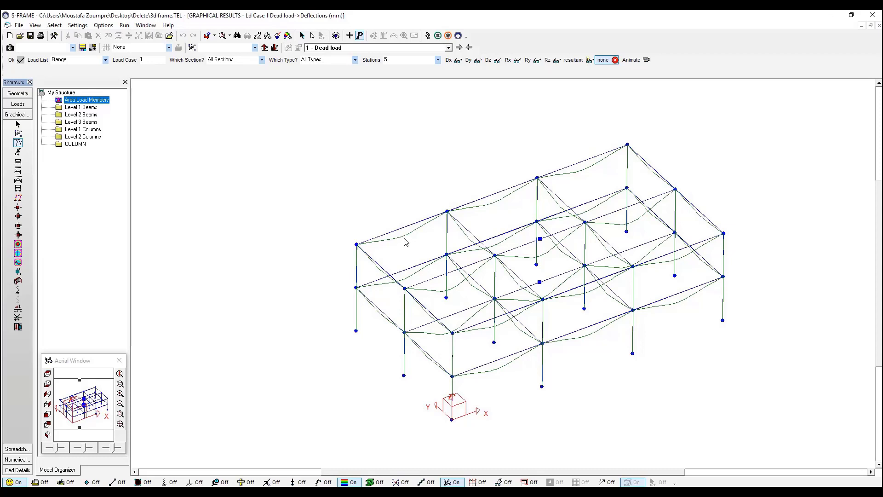
mouse_move(396, 236)
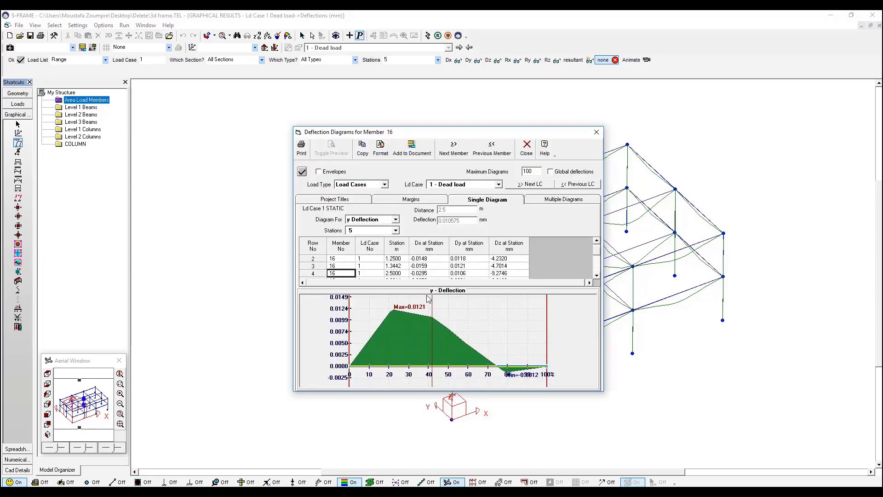
Plot member 16's z deflection, minimum -9.8122 mm
left_click(396, 219)
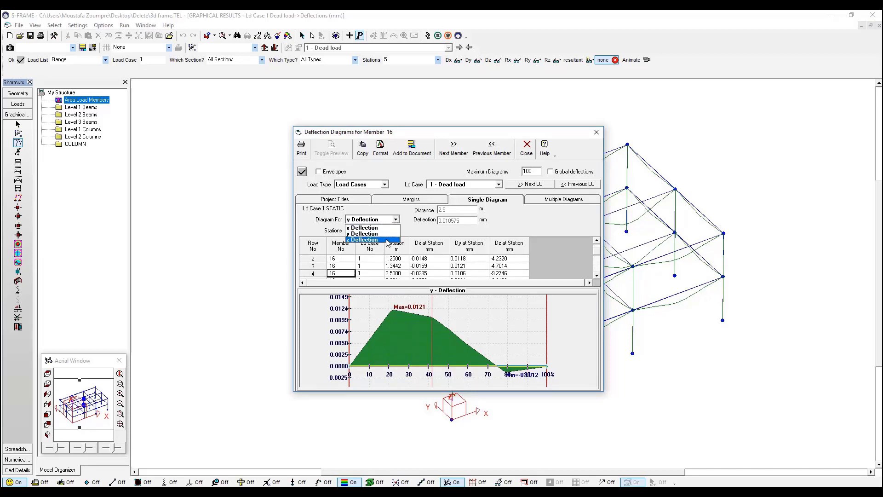
left_click(363, 239)
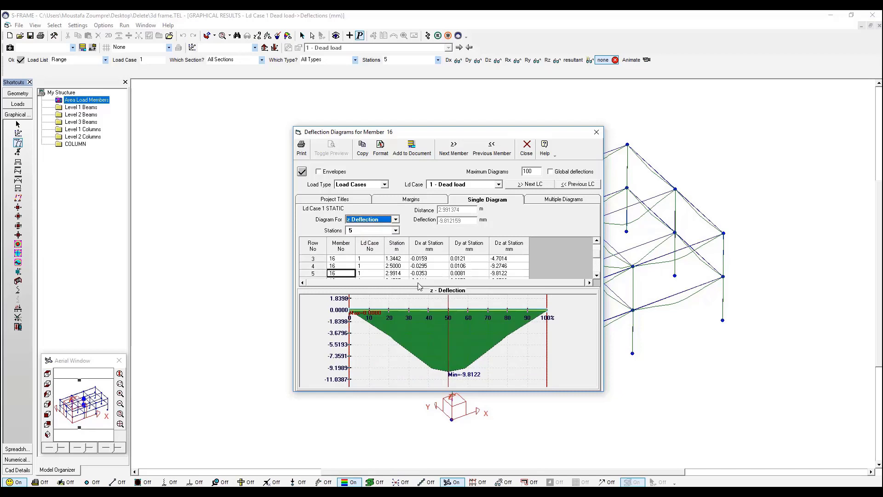